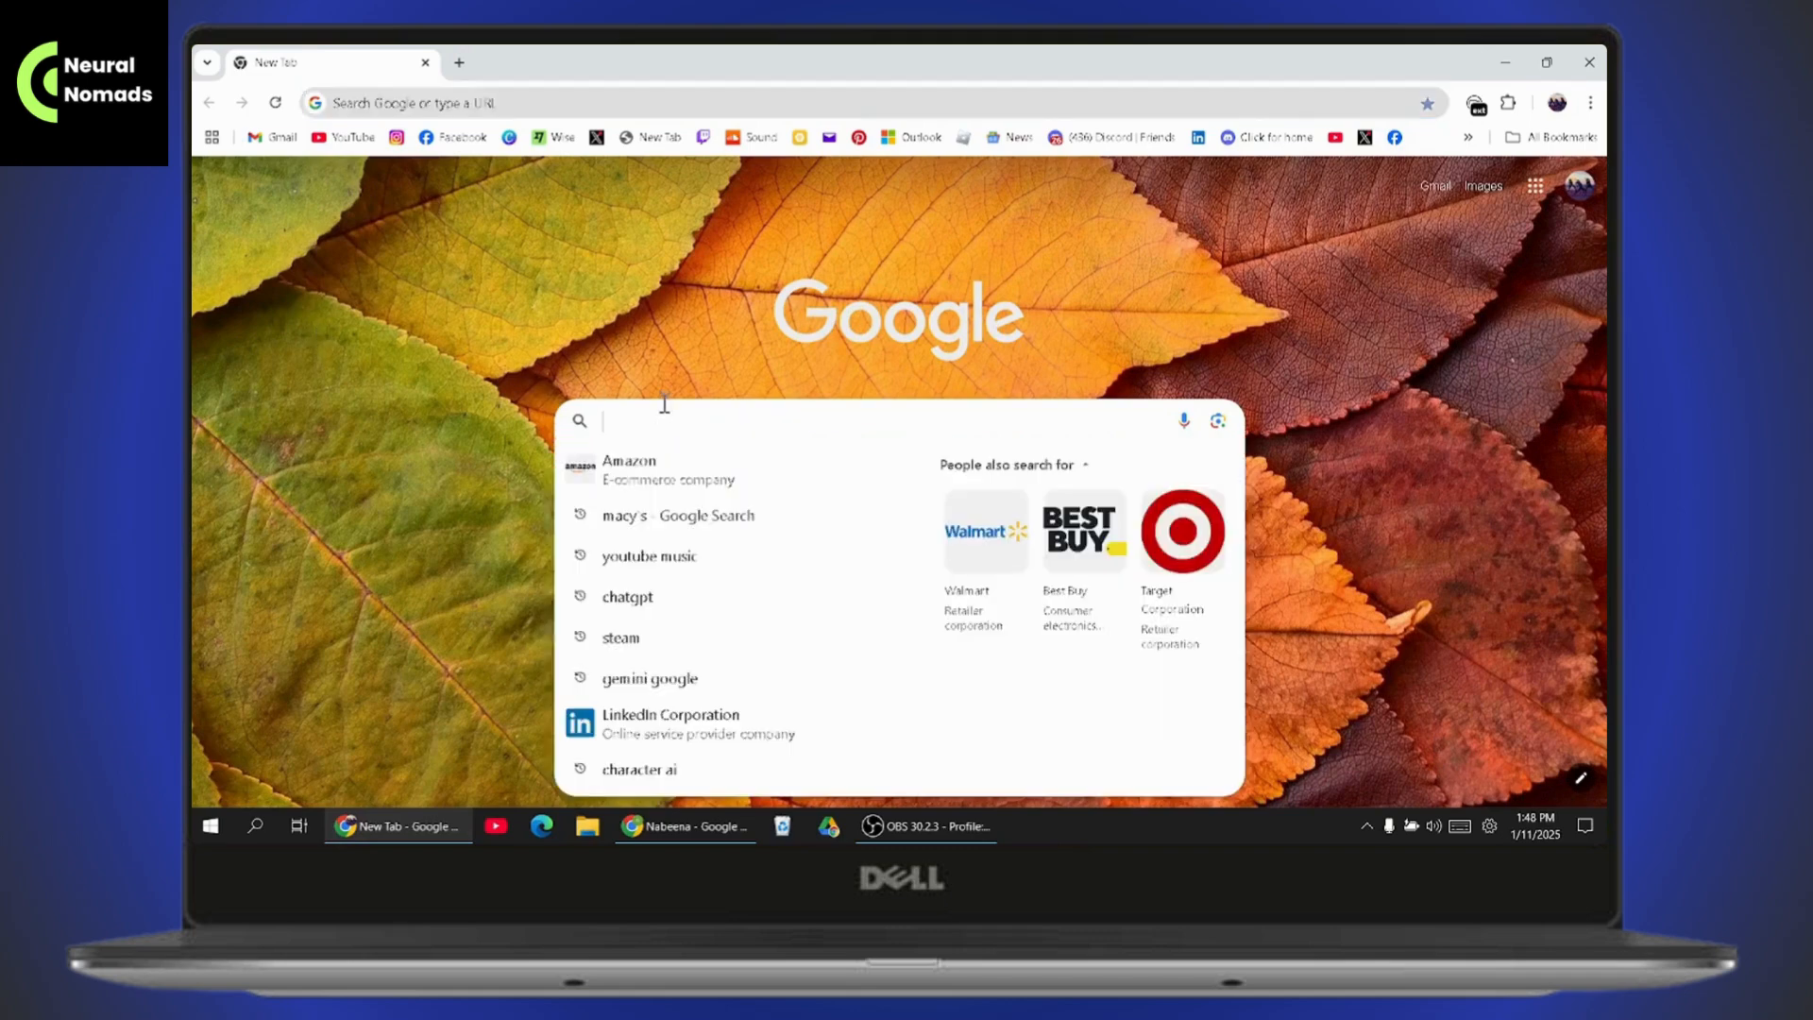
Load amazon.com from the Amazon suggestion in the new tab's search box.
{"action": "left_click", "coordinate": [629, 468]}
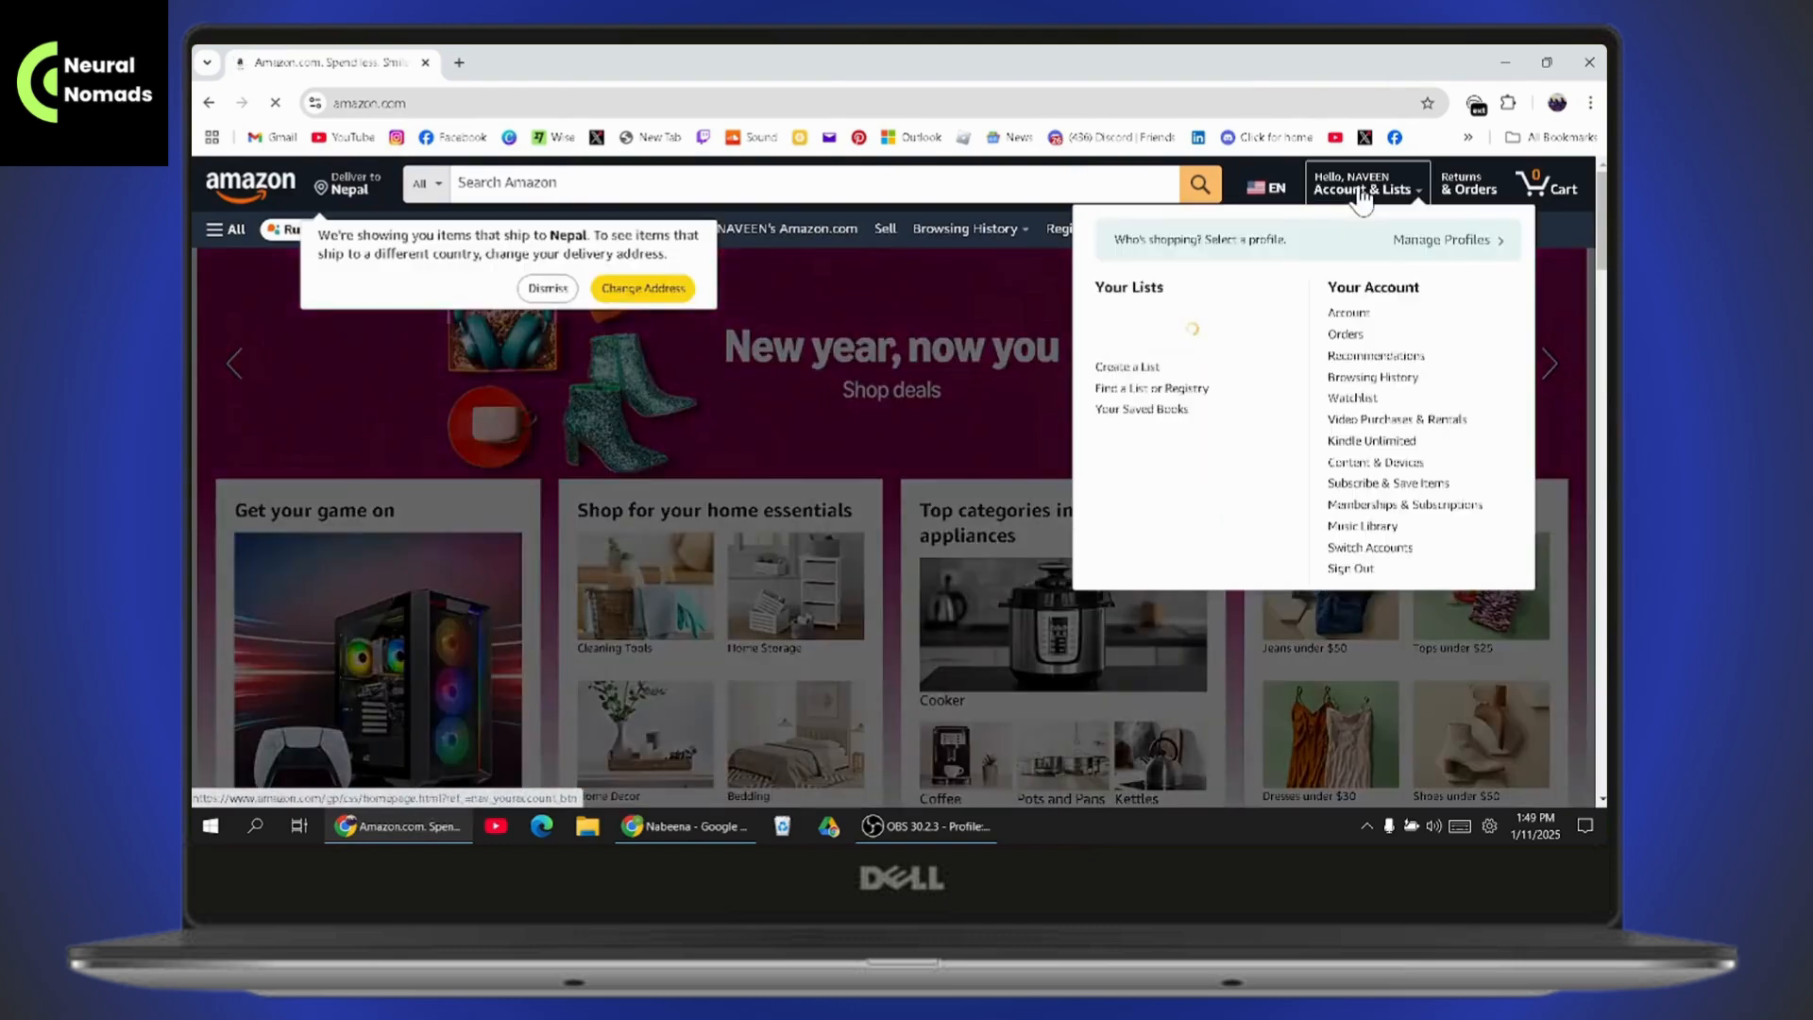
Go from Account & Lists down to Shopping programs and rentals and choose Amazon Household.
{"action": "left_click", "coordinate": [1347, 312]}
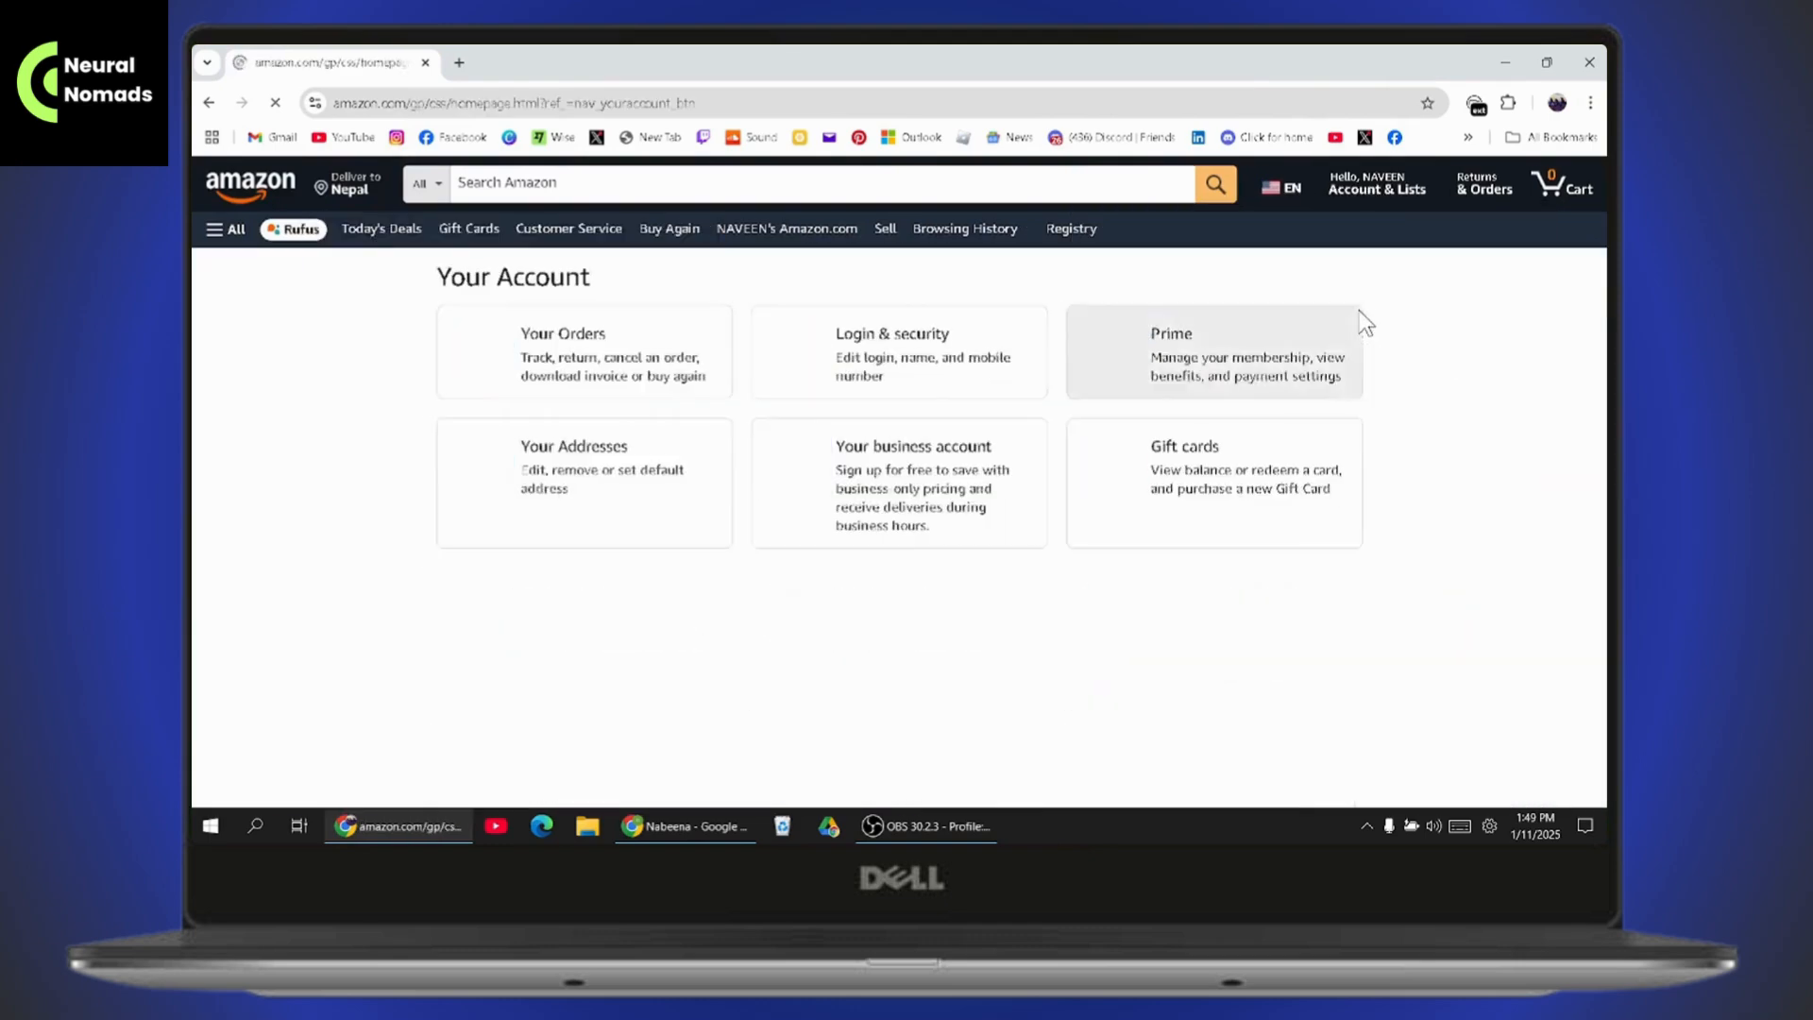
{"action": "scroll", "scroll_direction": "down", "scroll_amount": 3}
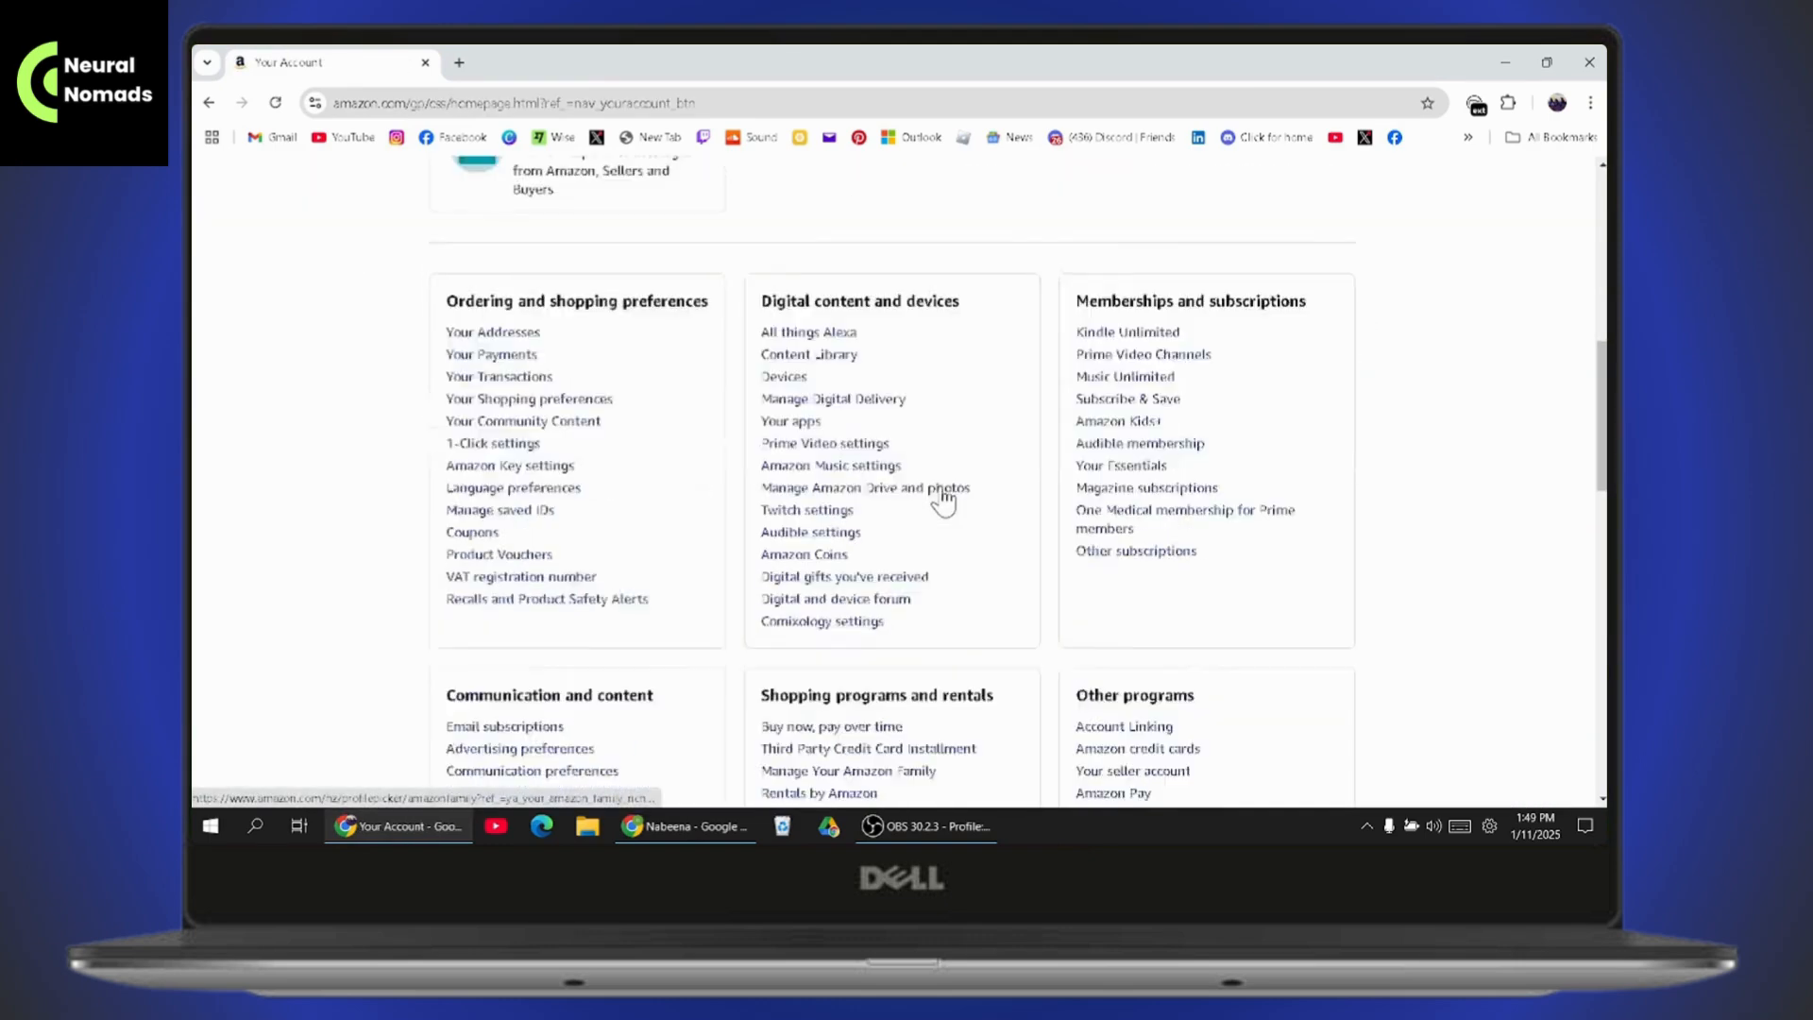
{"action": "scroll", "scroll_direction": "down", "scroll_amount": 3}
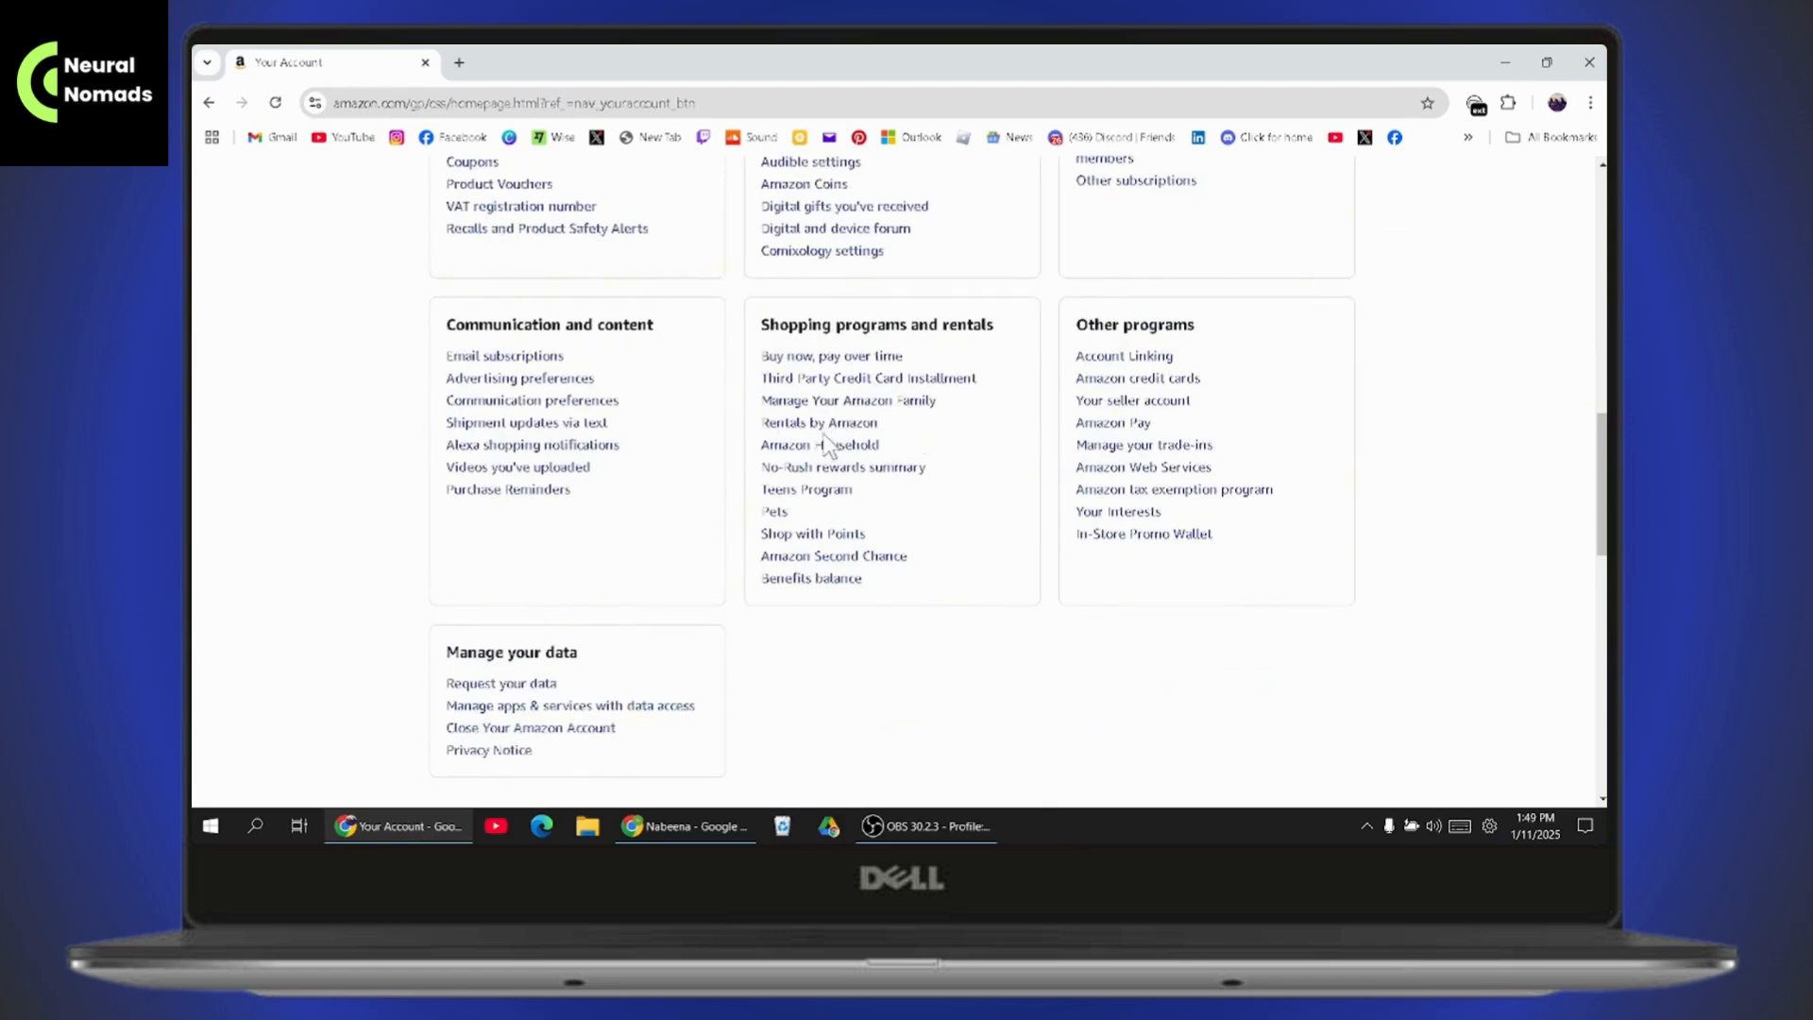
{"action": "left_click", "coordinate": [818, 444]}
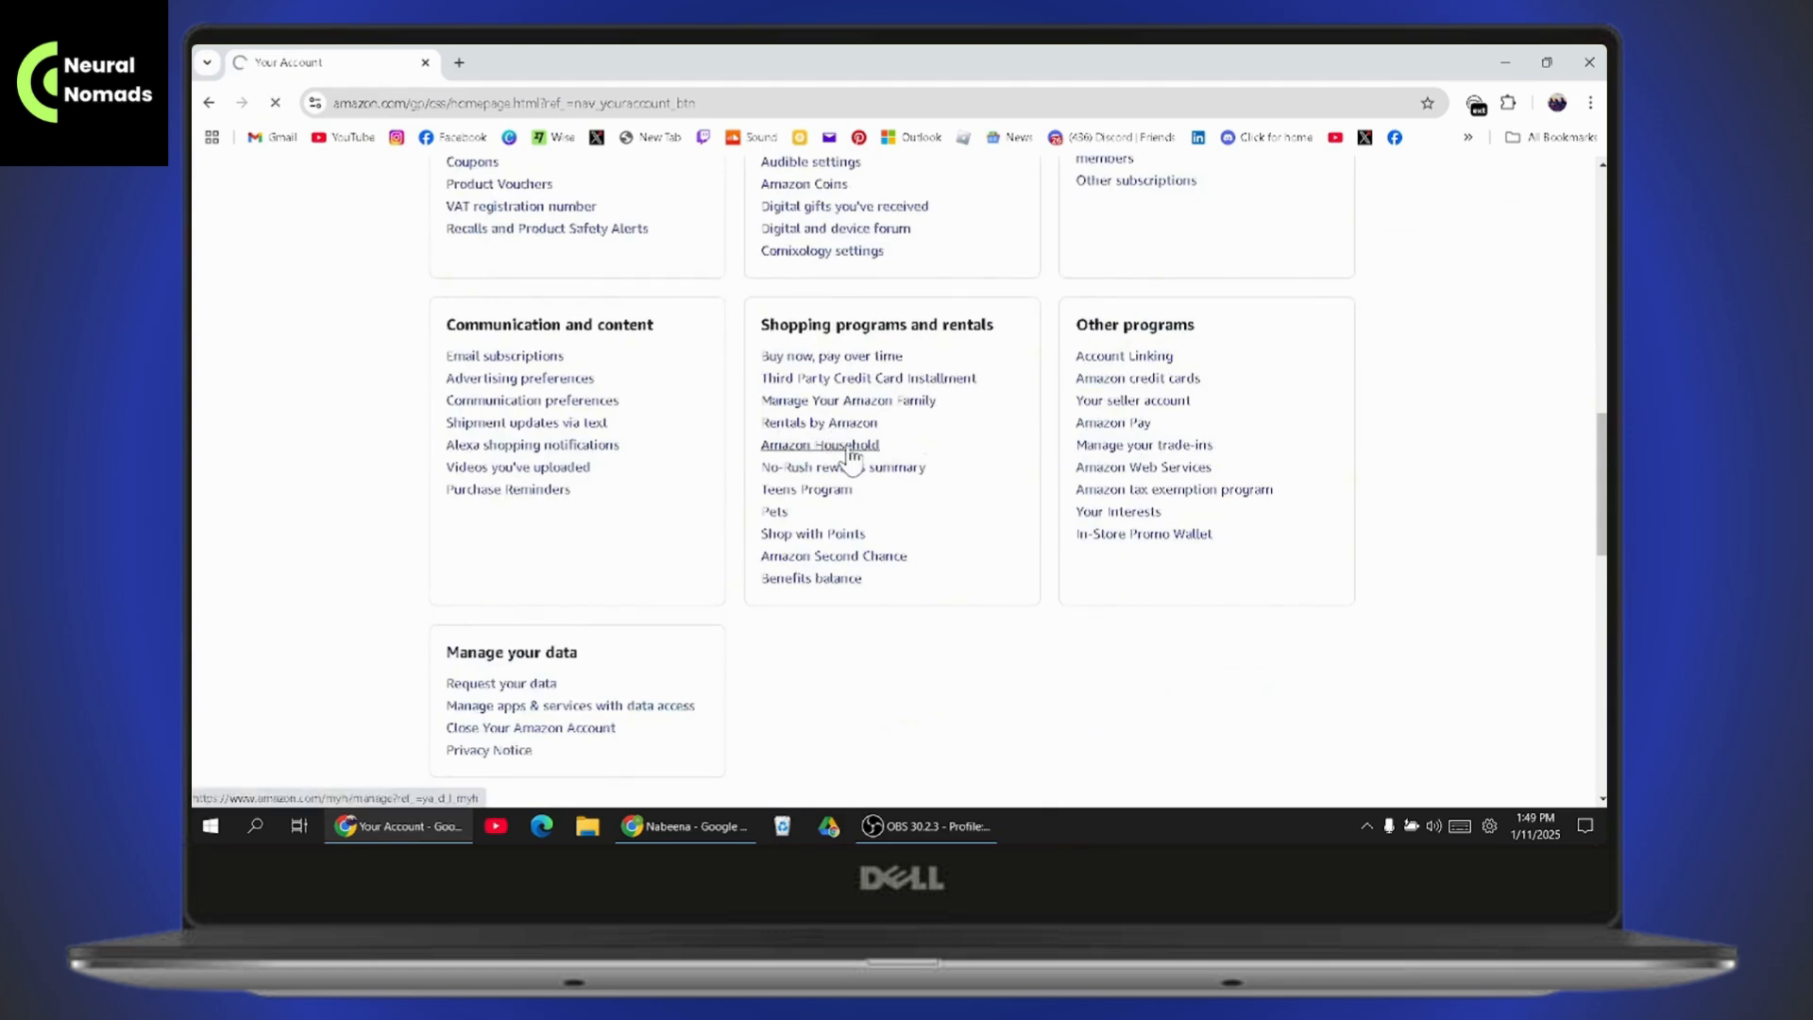
Review the Manage Your Household benefits down to Start sharing today and the add-member options.
{"action": "left_click", "coordinate": [820, 444]}
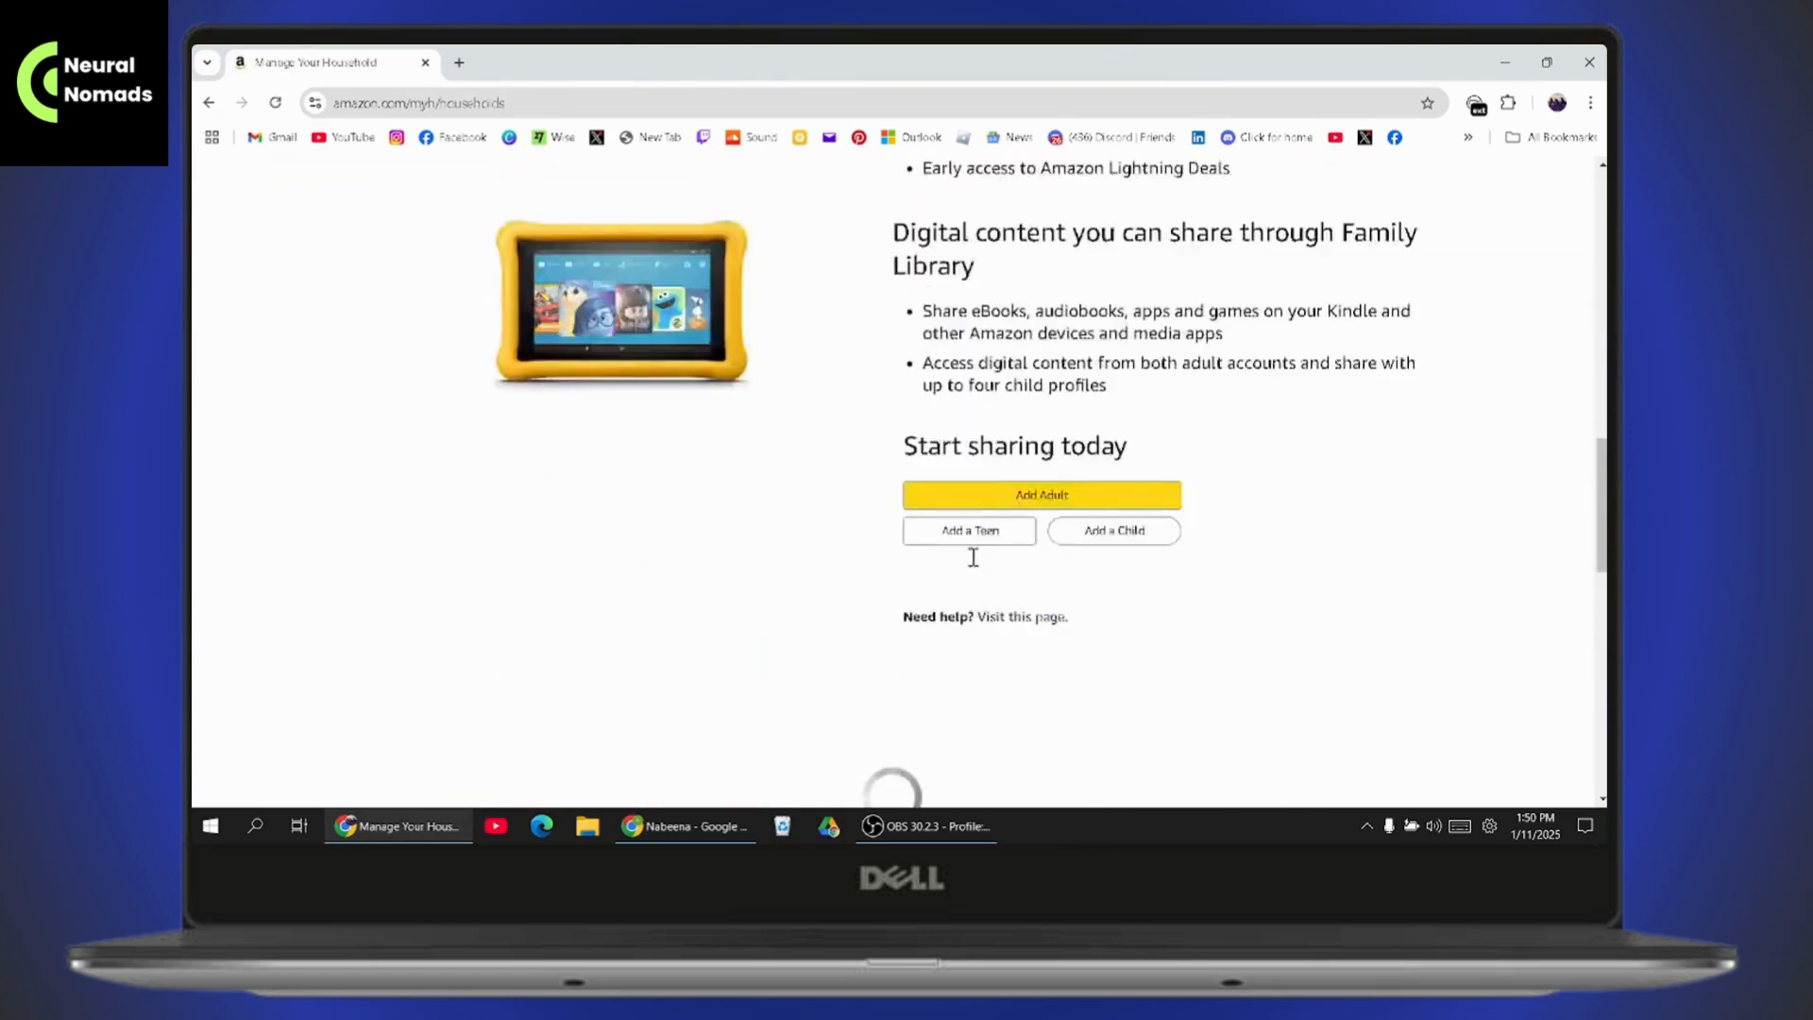
{"action": "scroll", "scroll_direction": "up", "scroll_amount": 3}
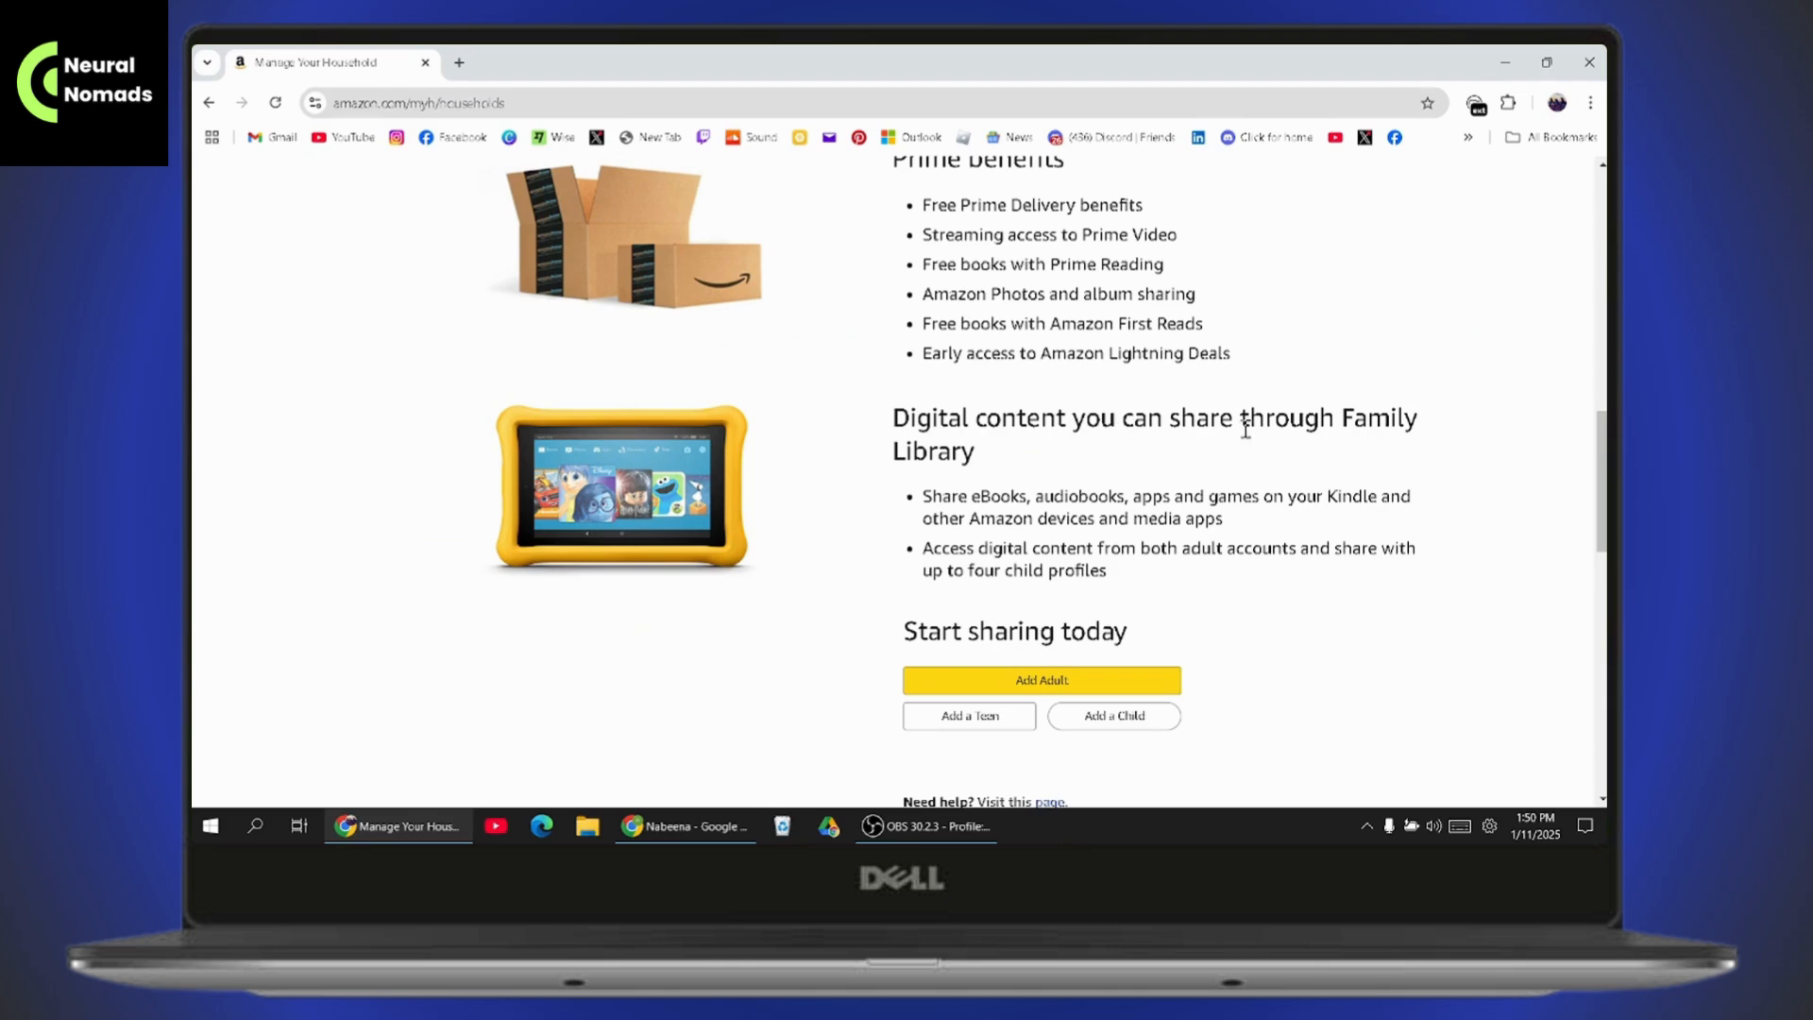
{"action": "mouse_move", "coordinate": [931, 497]}
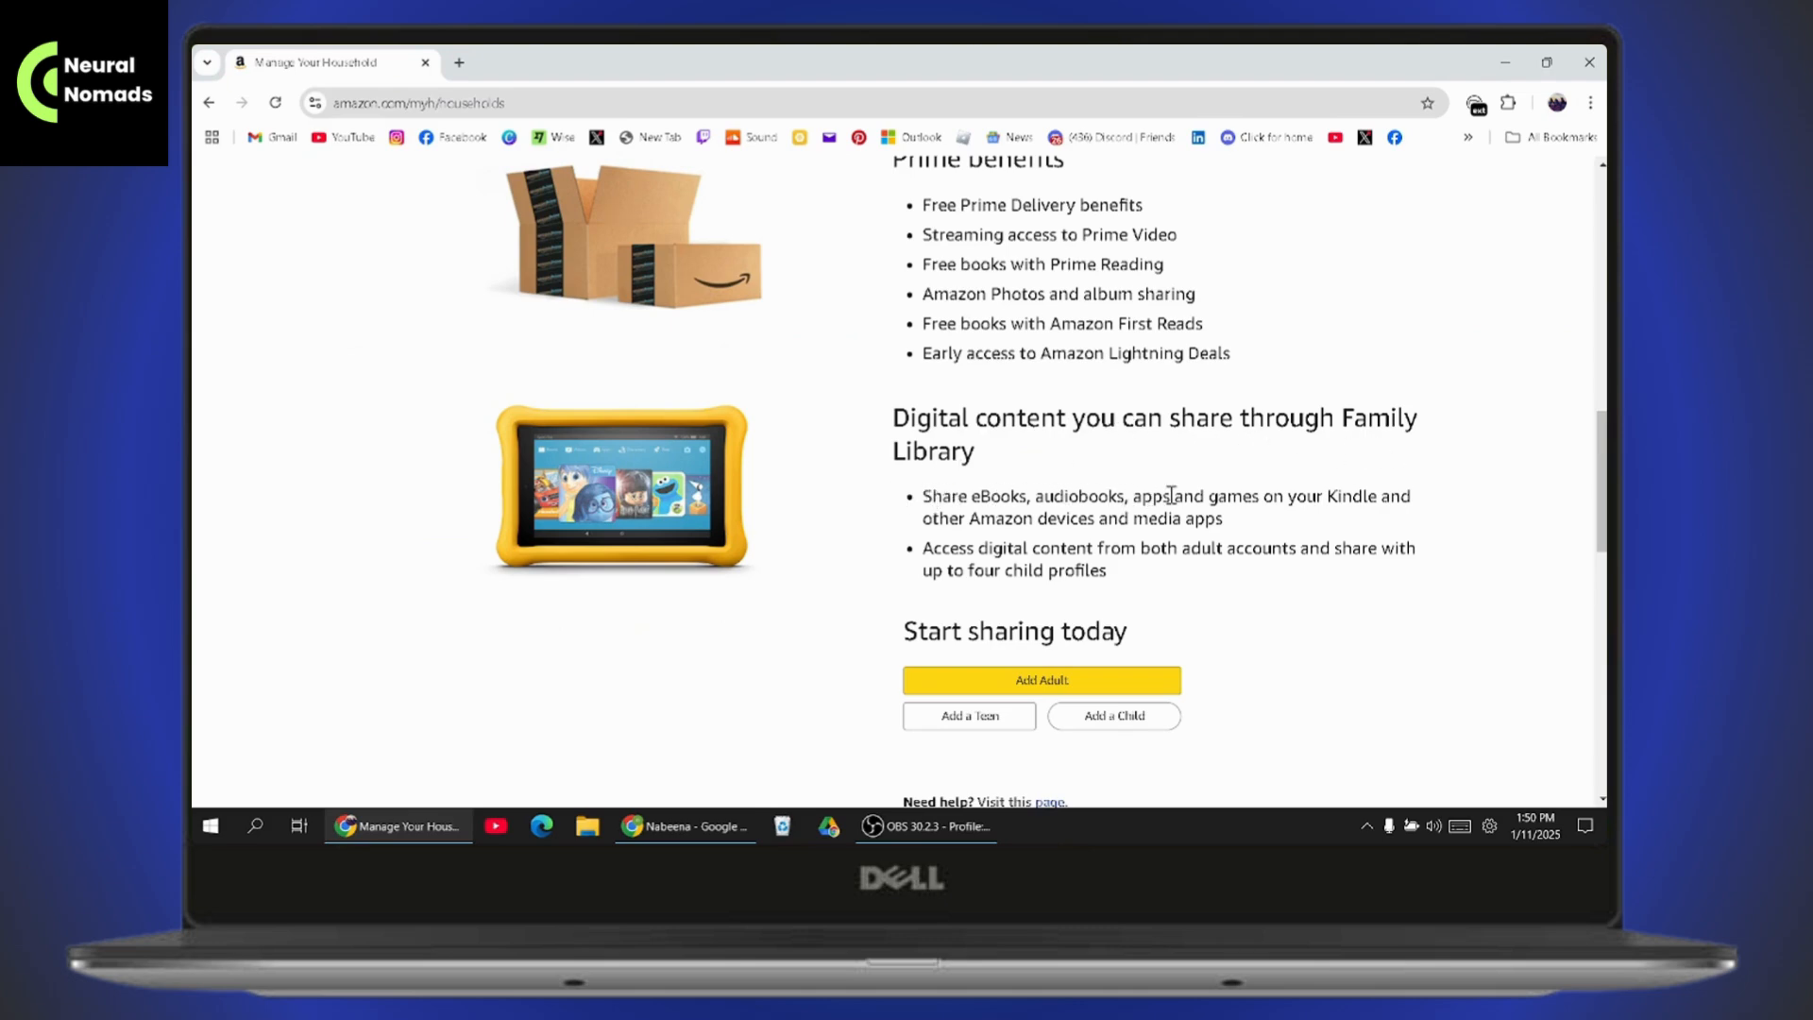
{"action": "mouse_move", "coordinate": [1041, 523]}
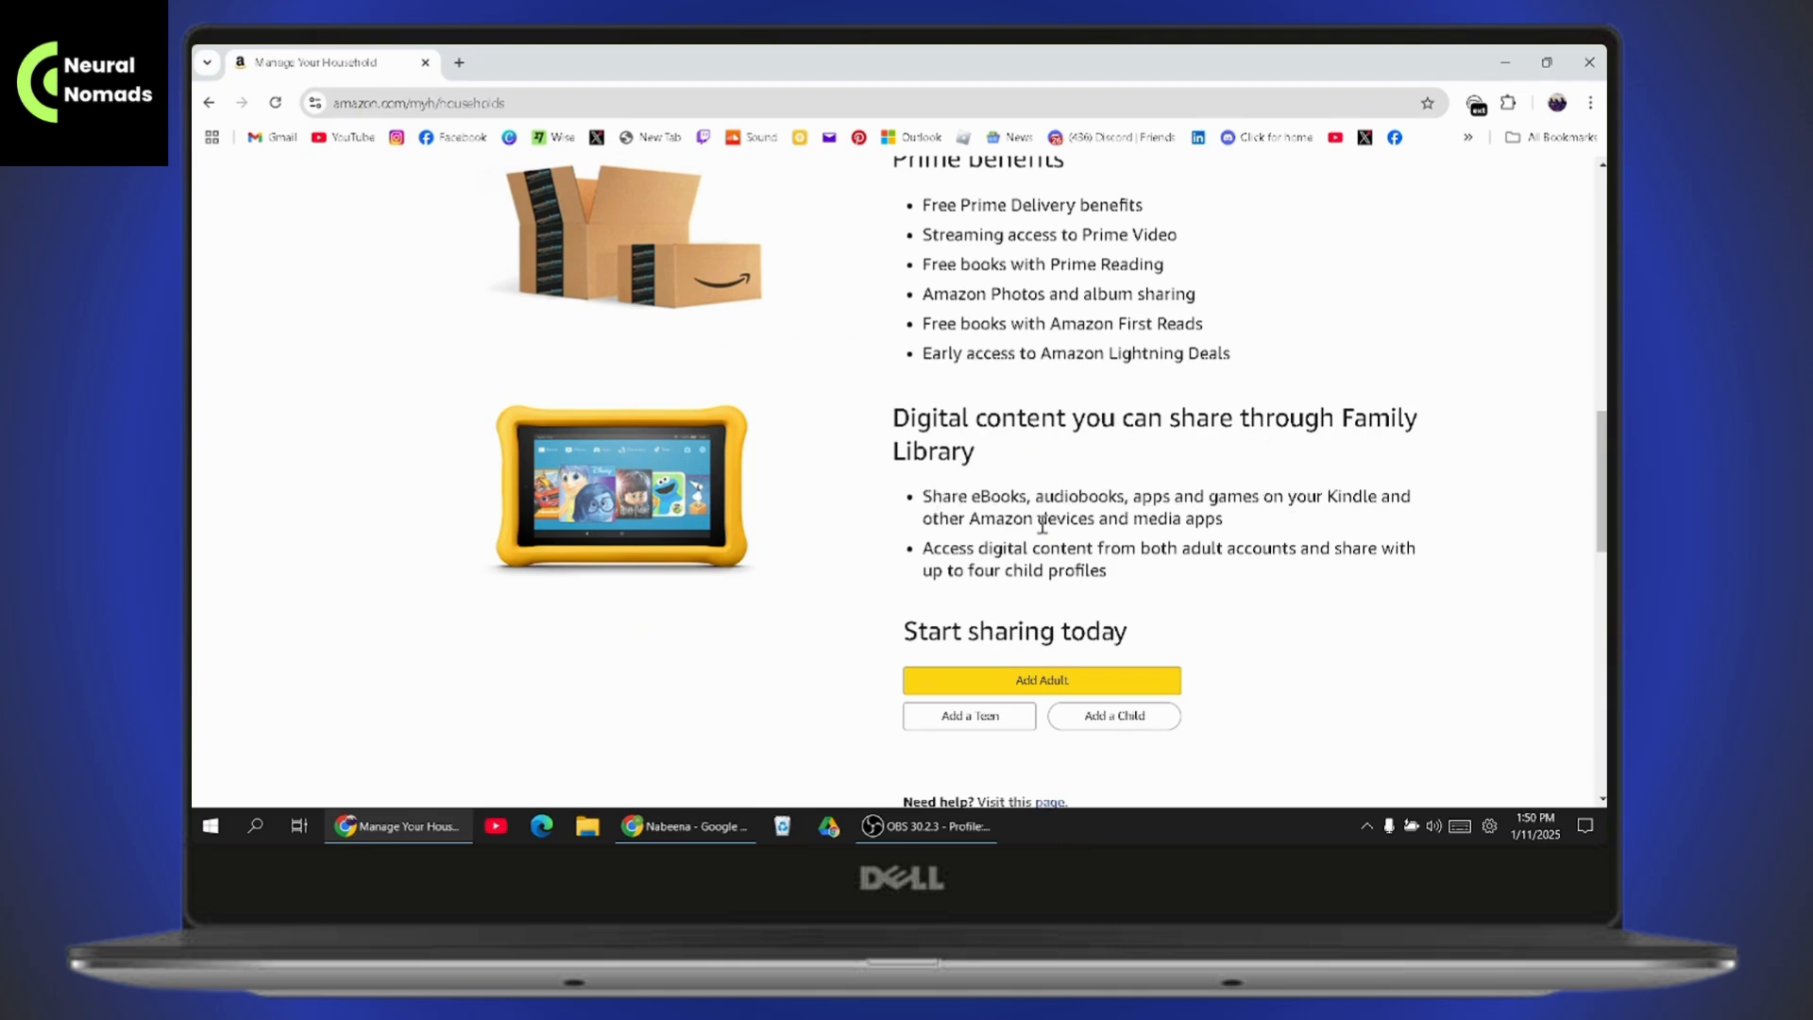
{"action": "mouse_move", "coordinate": [956, 517]}
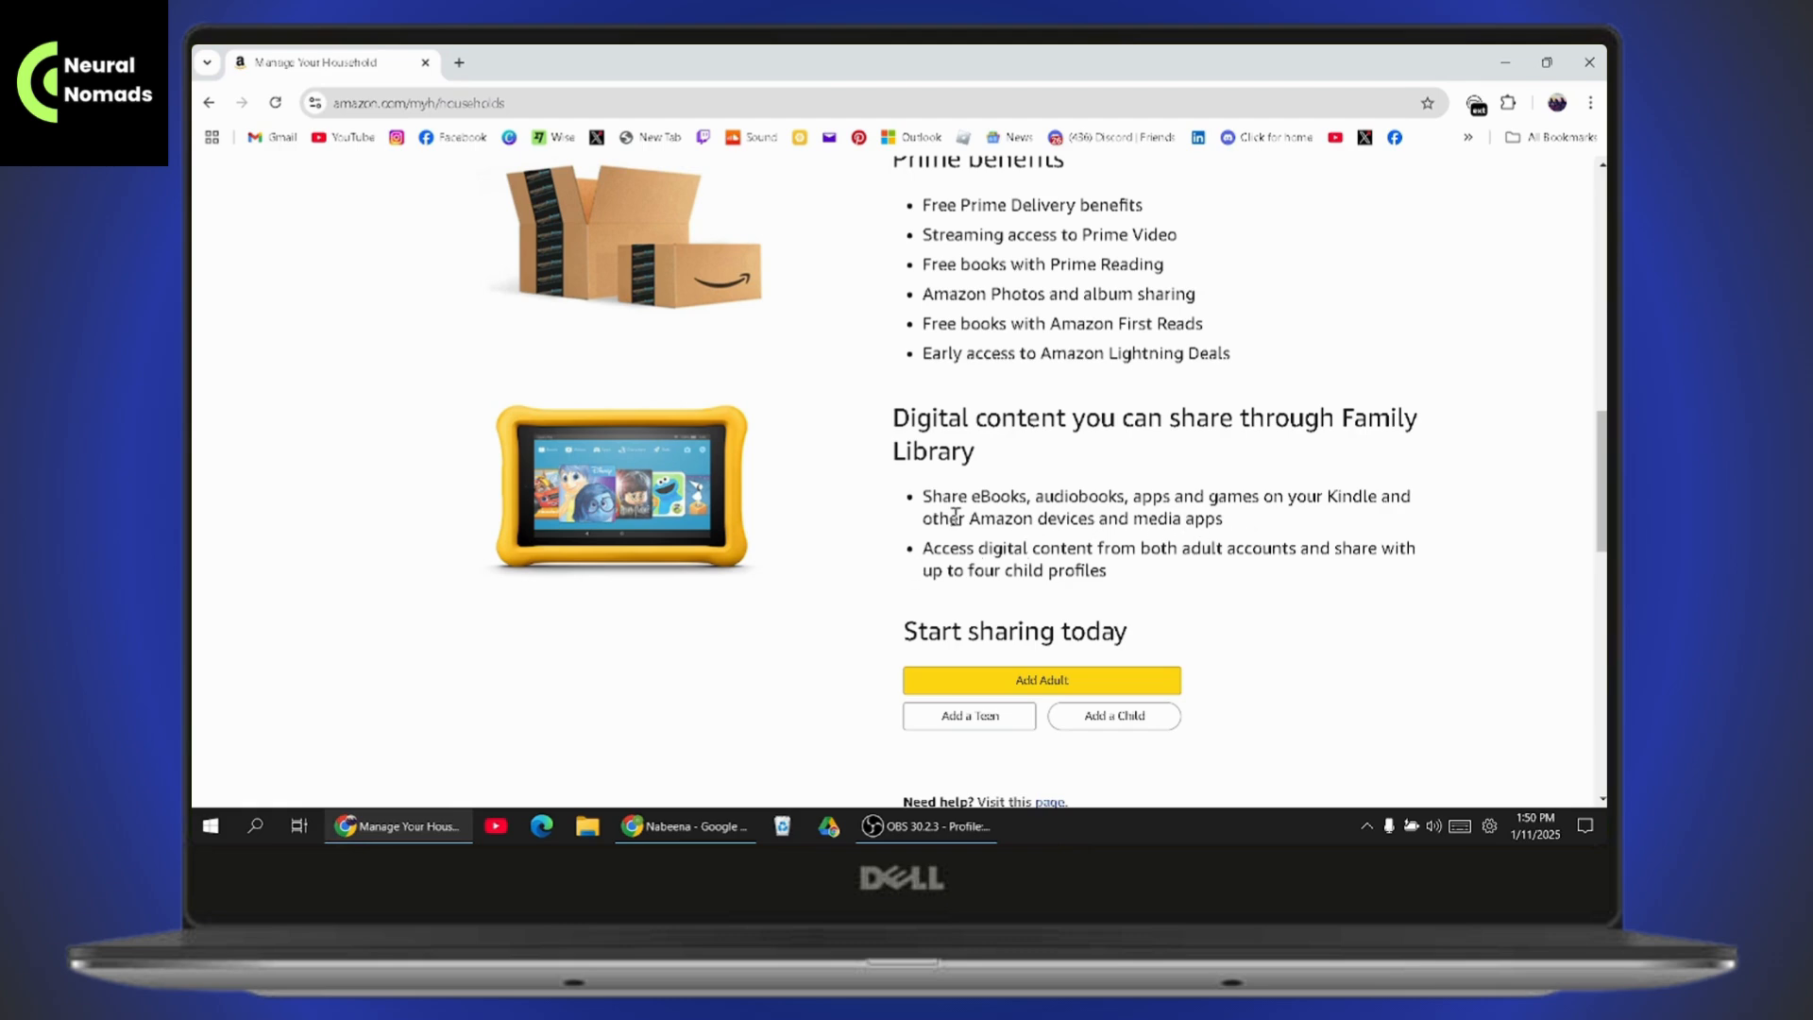
{"action": "scroll", "scroll_direction": "up", "scroll_amount": 3}
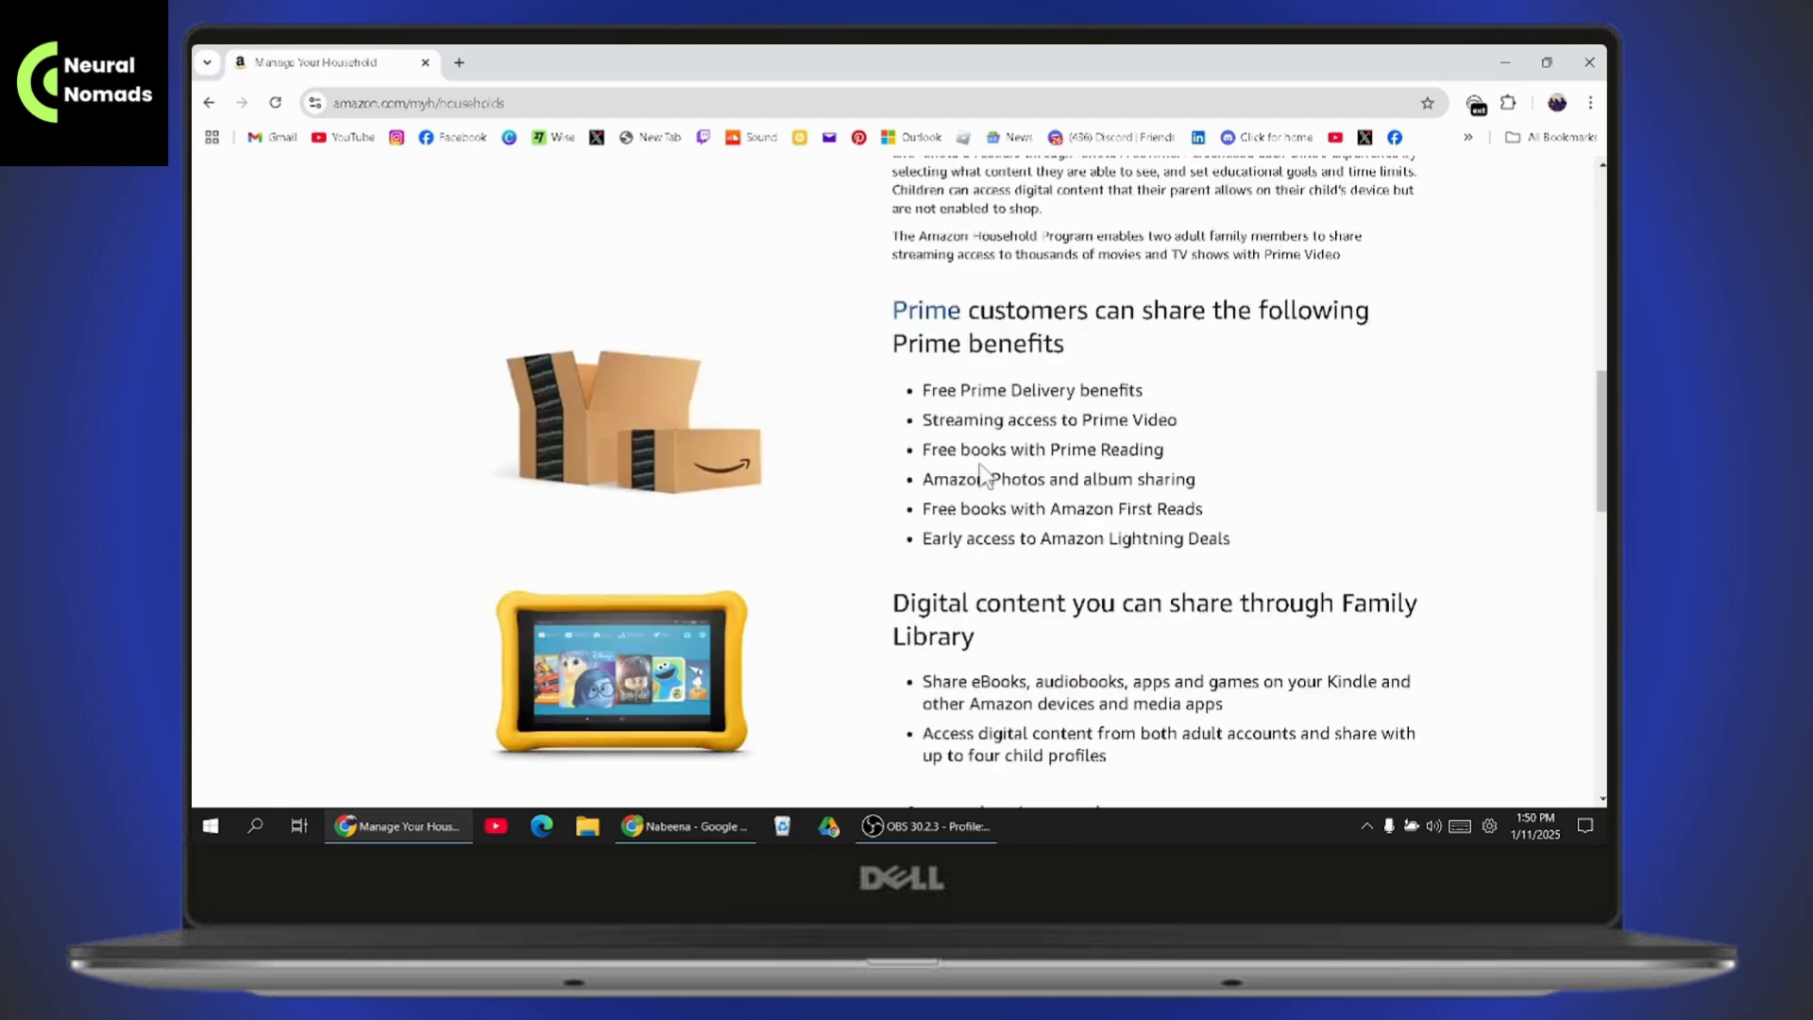
{"action": "mouse_move", "coordinate": [984, 451]}
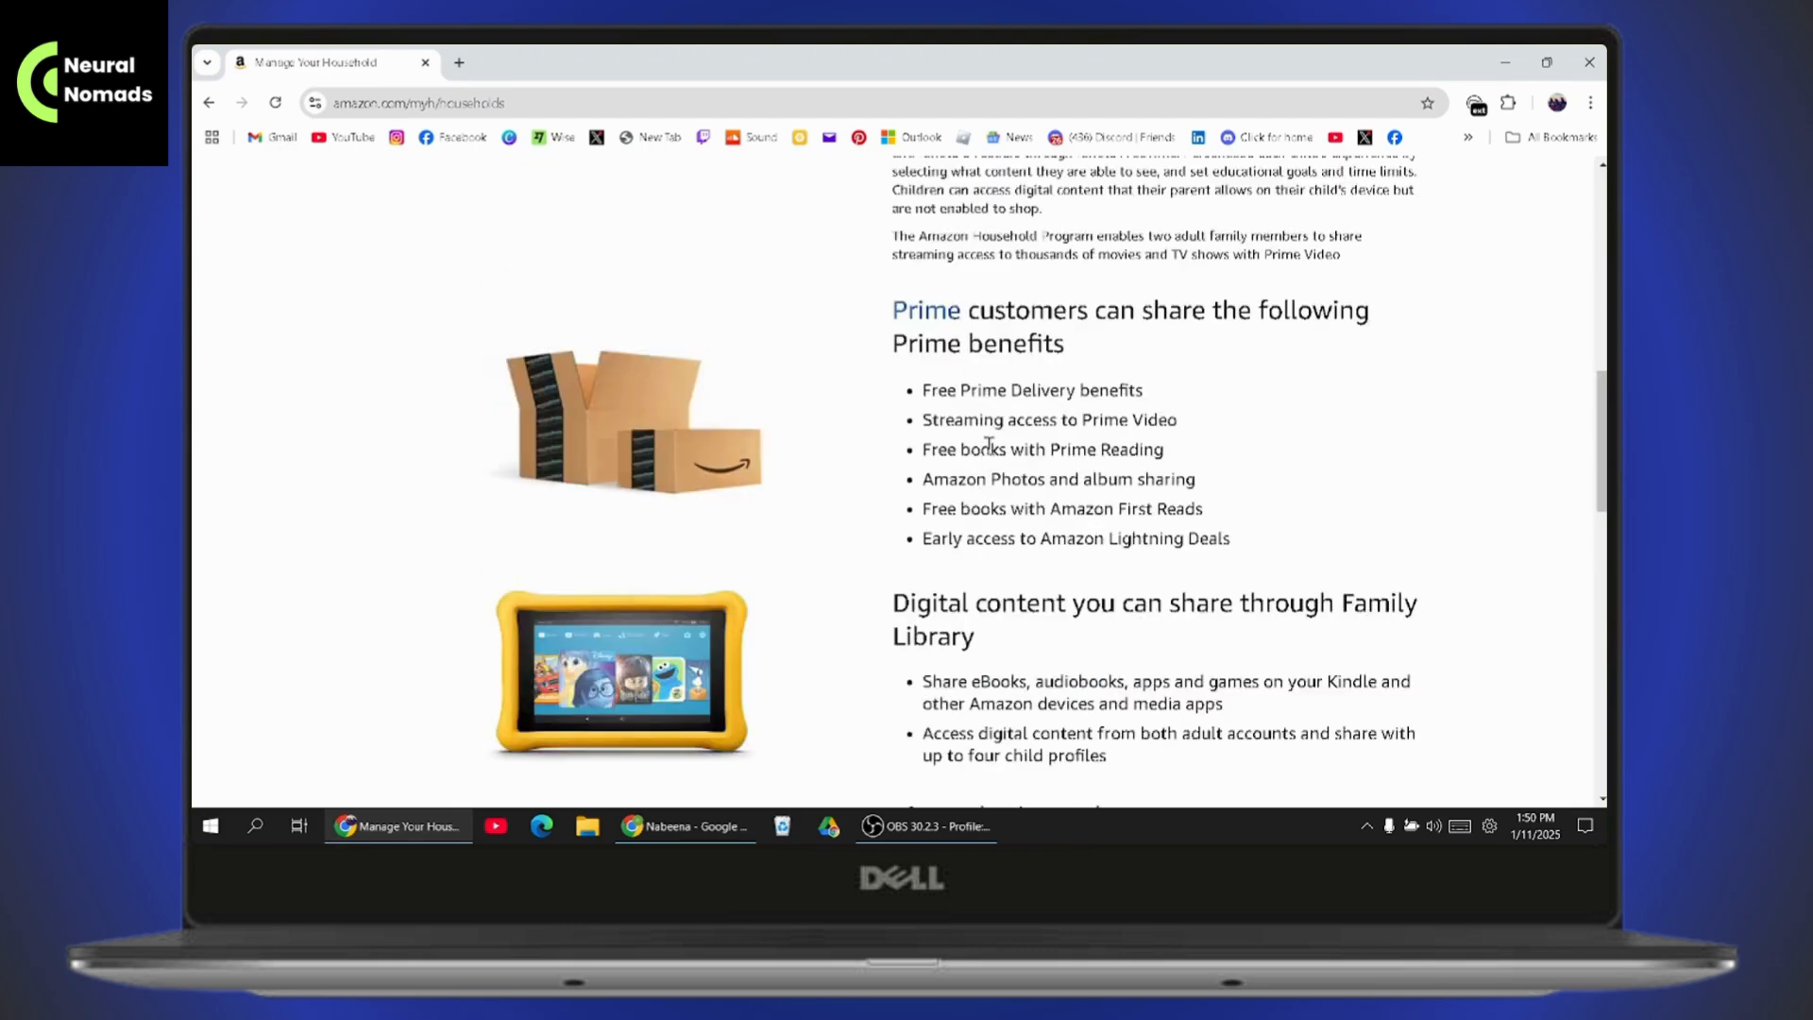
{"action": "scroll", "scroll_direction": "up", "scroll_amount": 3}
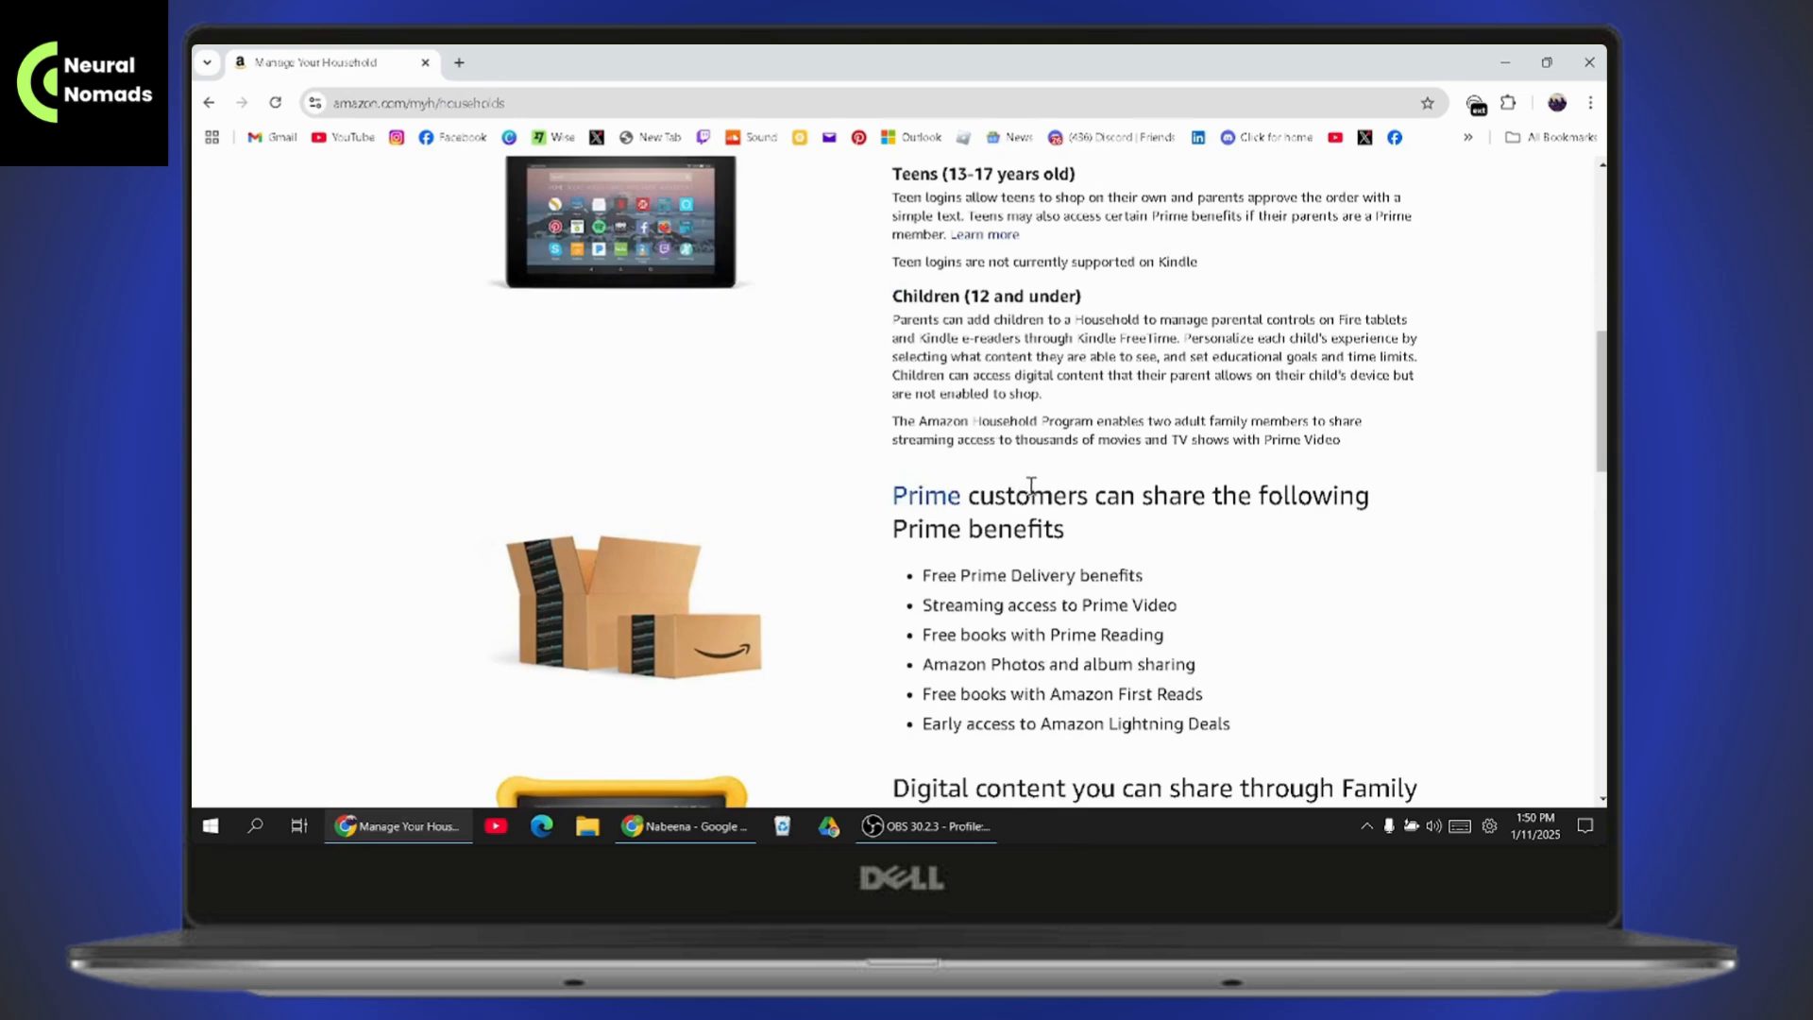
{"action": "scroll", "scroll_direction": "down", "scroll_amount": 3}
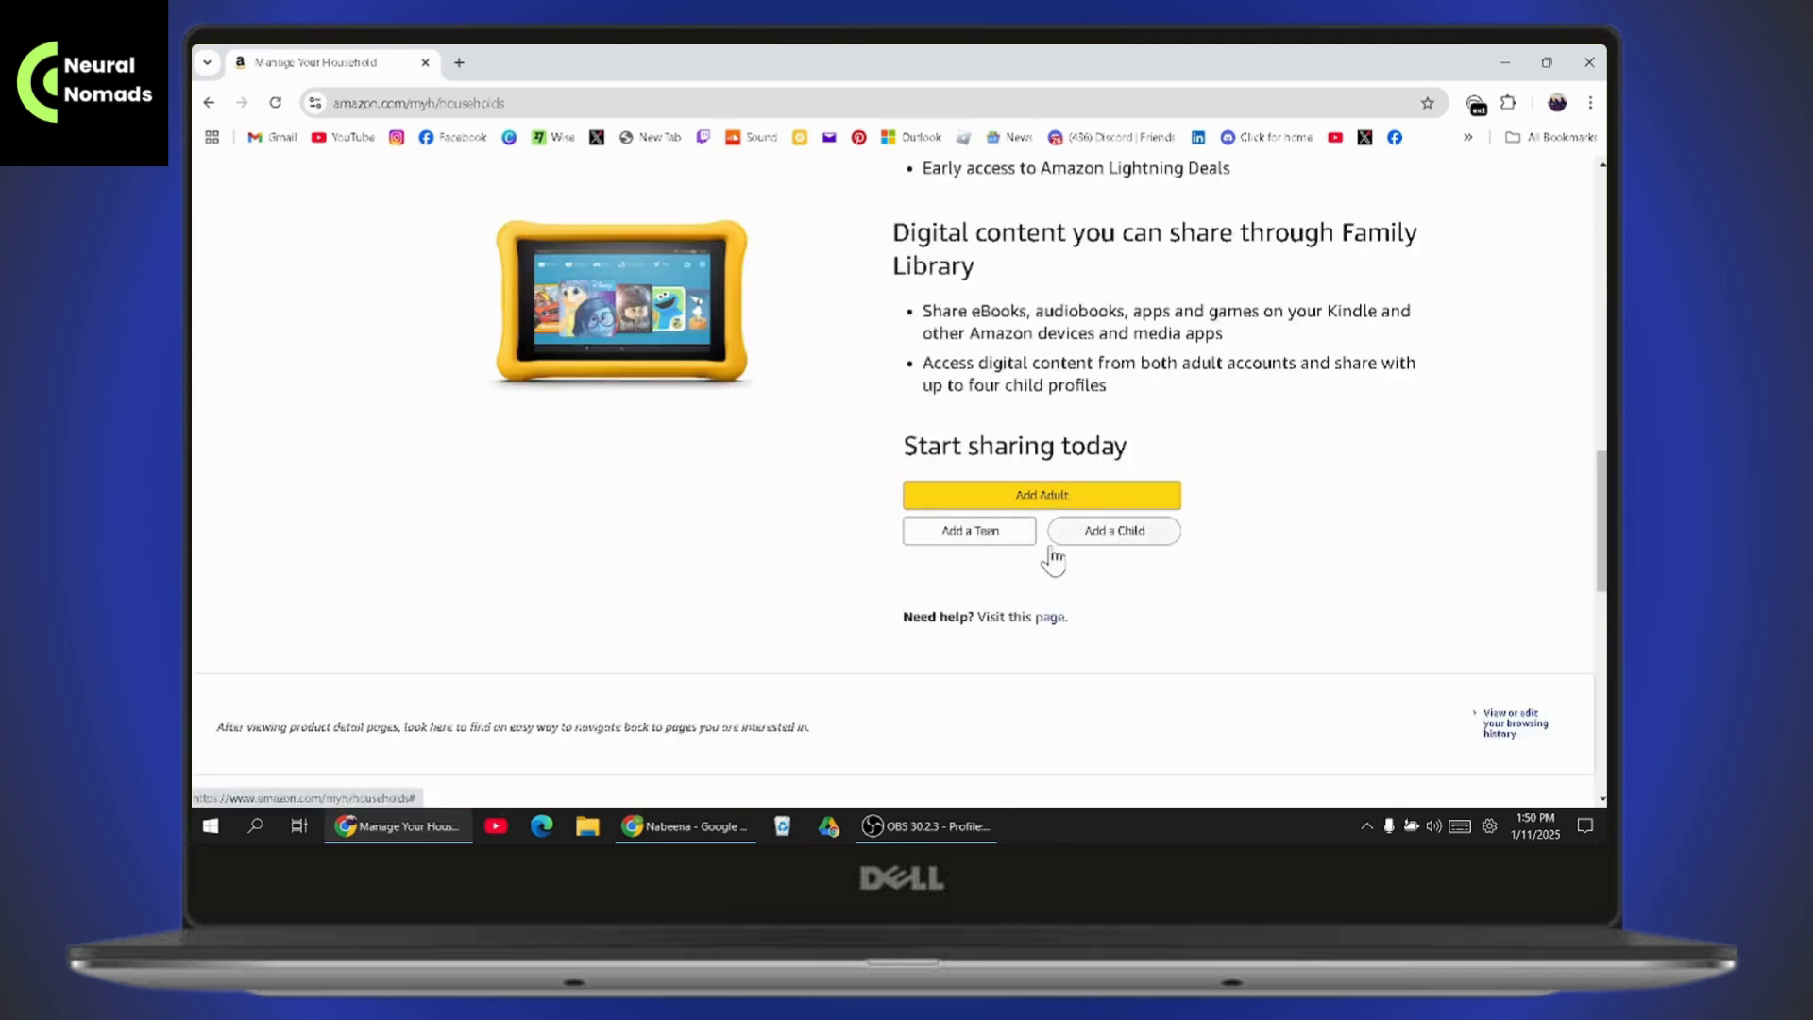
Choose Add Adult and set the household's declared country in the Before you continue dialog.
{"action": "left_click", "coordinate": [1039, 493]}
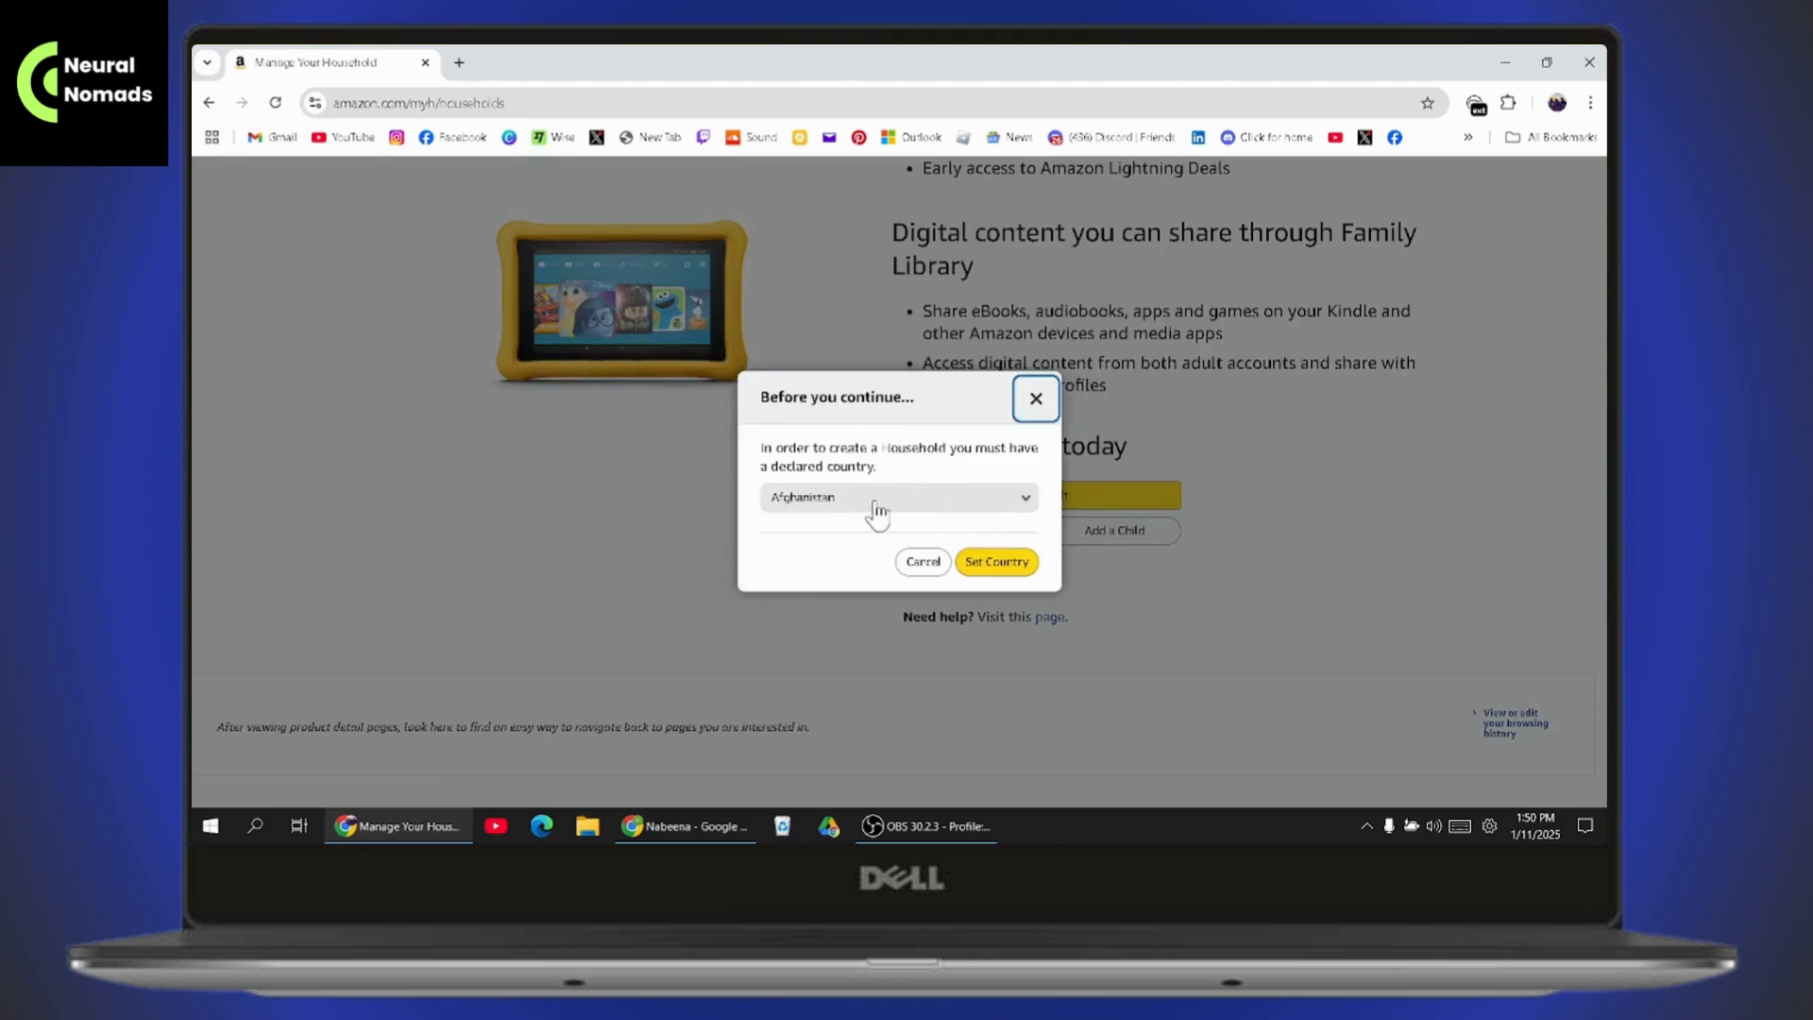
{"action": "left_click", "coordinate": [899, 497]}
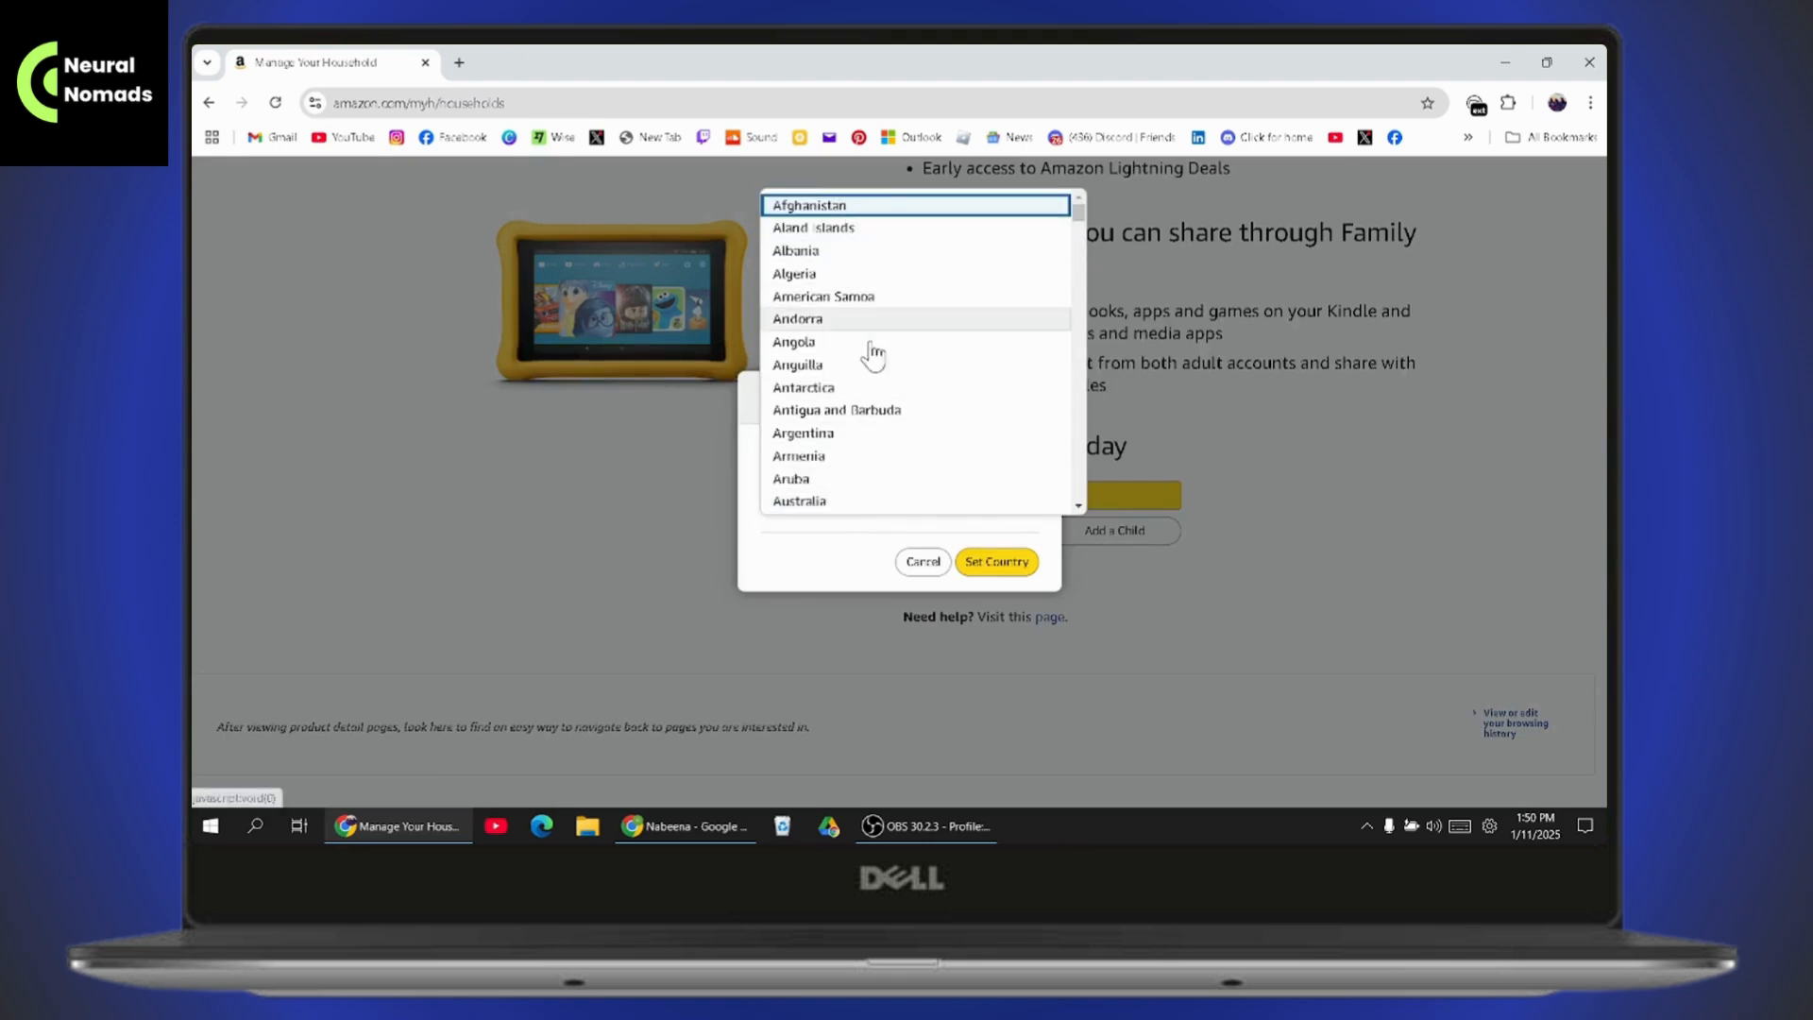
{"action": "left_click", "coordinate": [996, 561]}
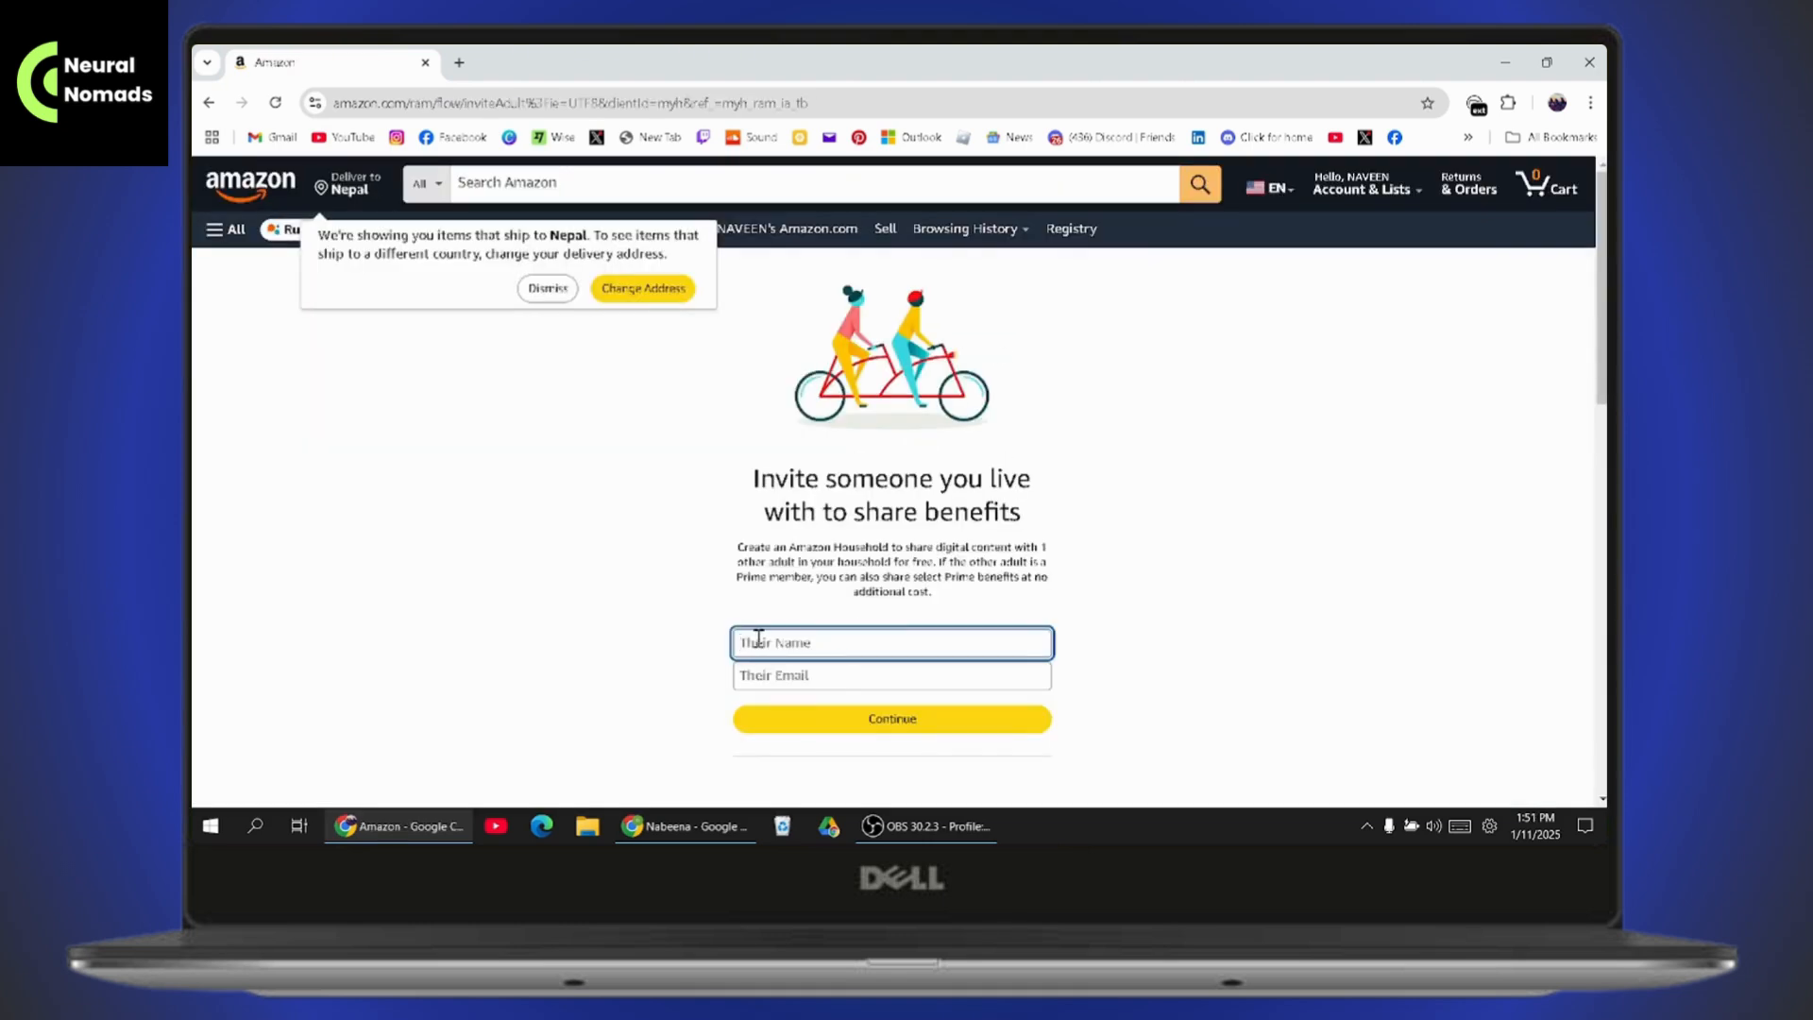
Enter the invitee's name, accept the autofilled email address, and continue.
{"action": "left_click", "coordinate": [889, 676]}
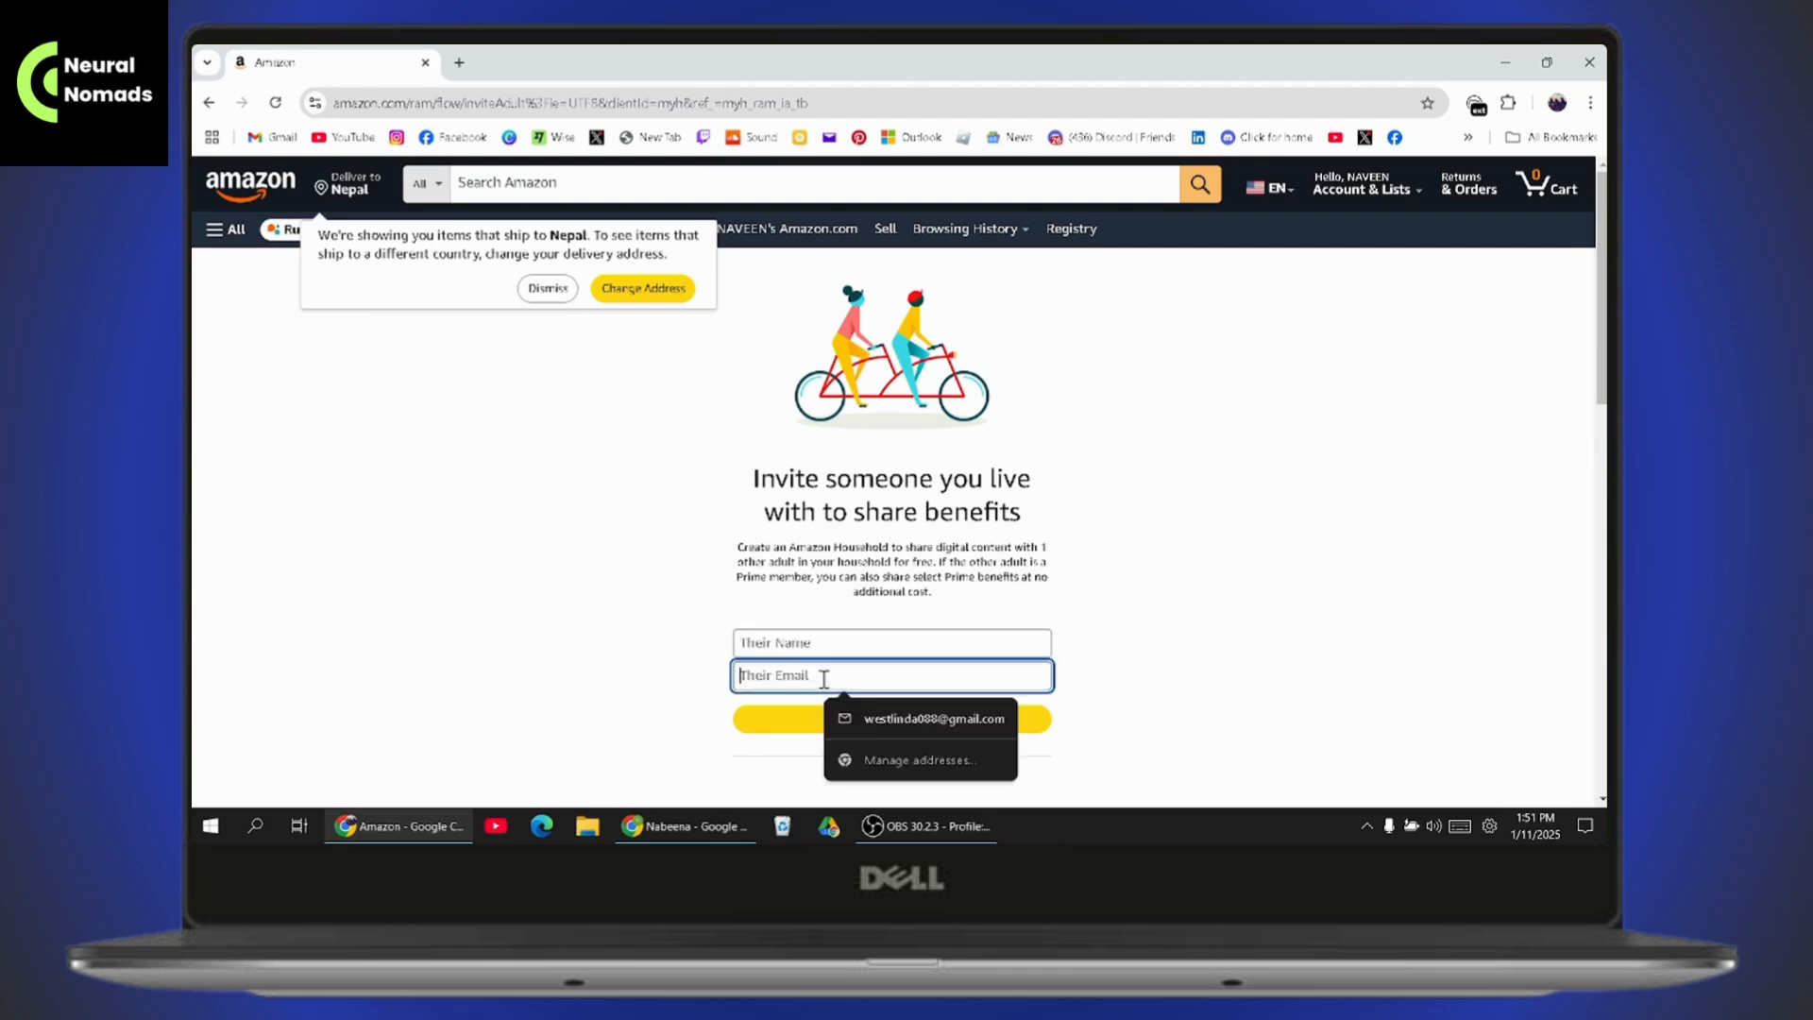
{"action": "left_click", "coordinate": [935, 718]}
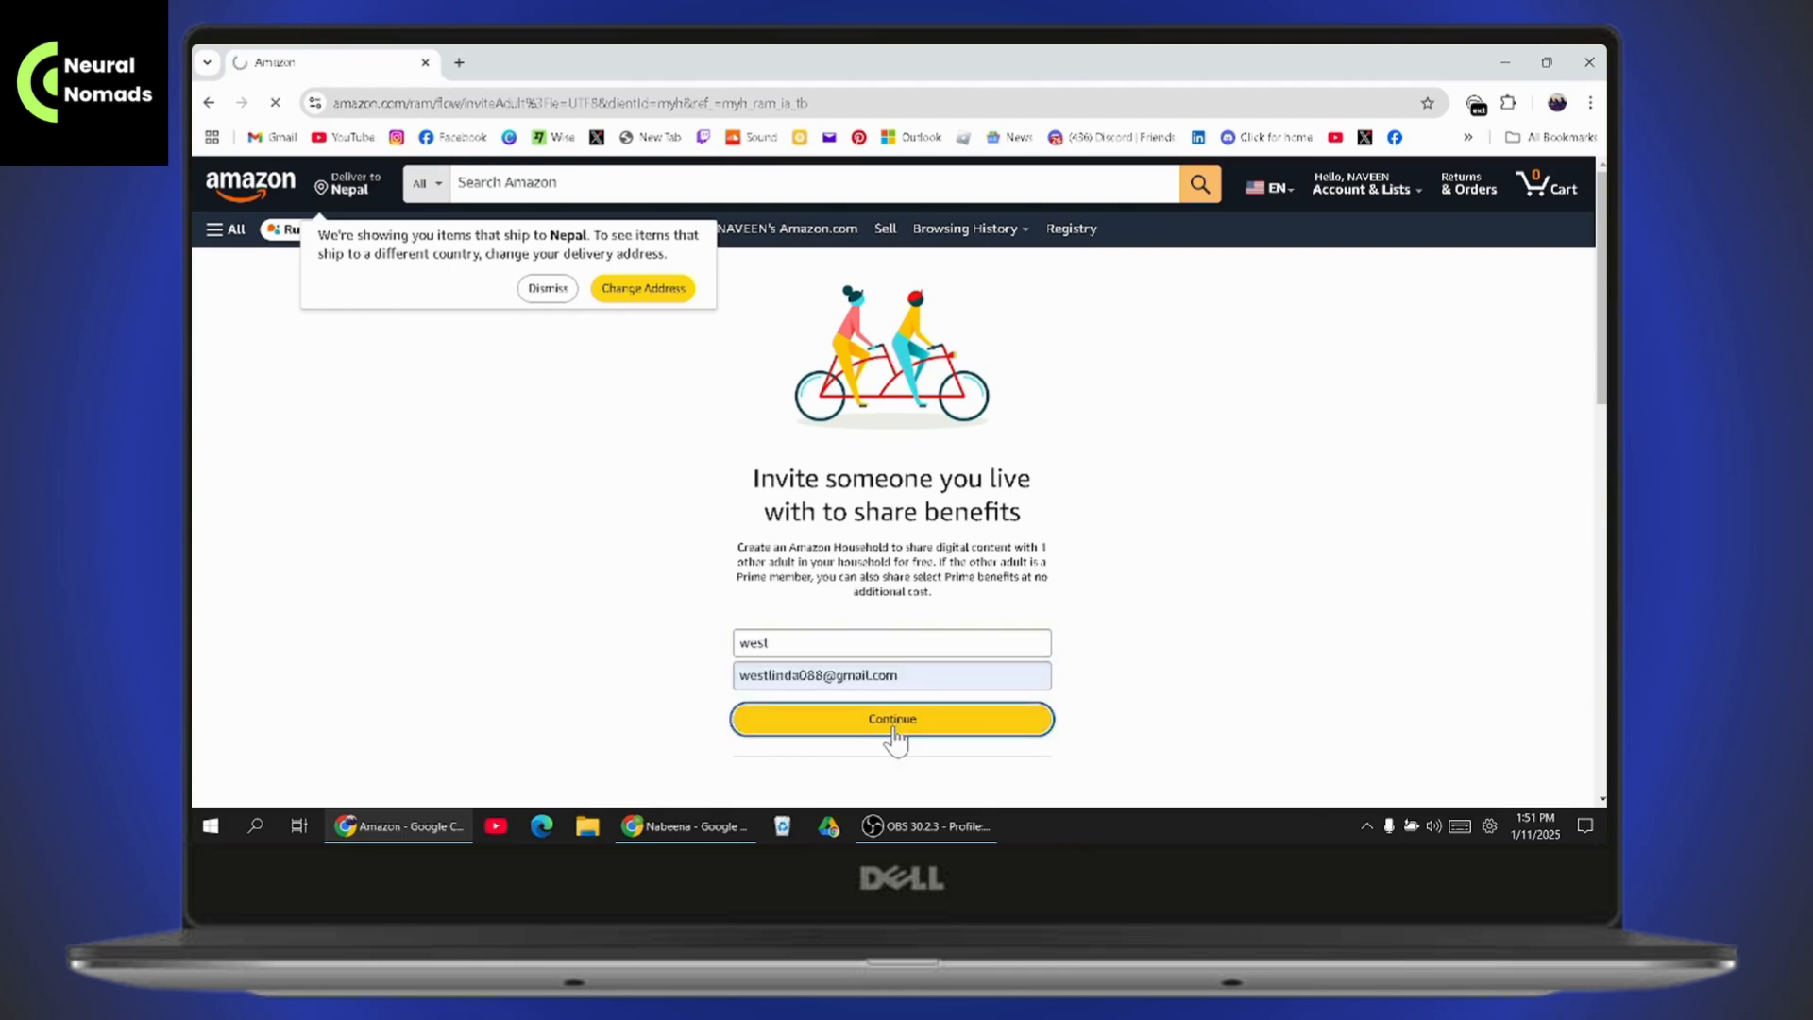
{"action": "left_click", "coordinate": [890, 717]}
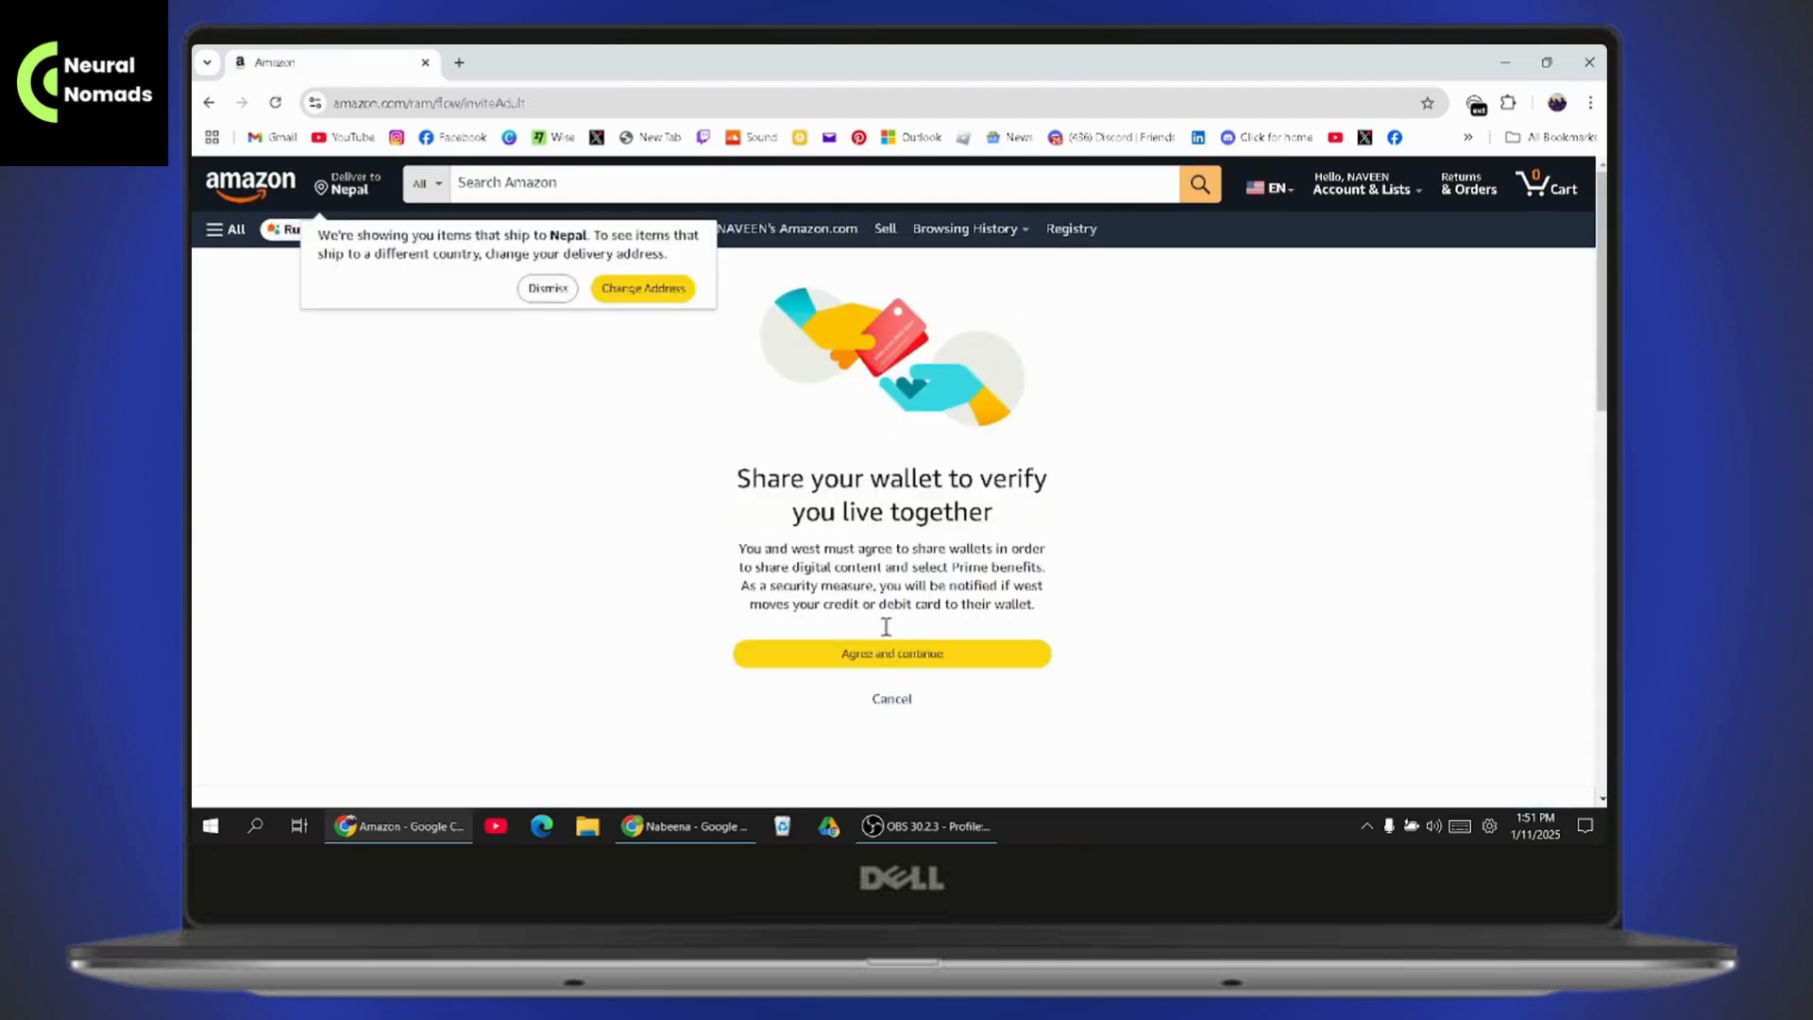
{"action": "mouse_move", "coordinate": [890, 661]}
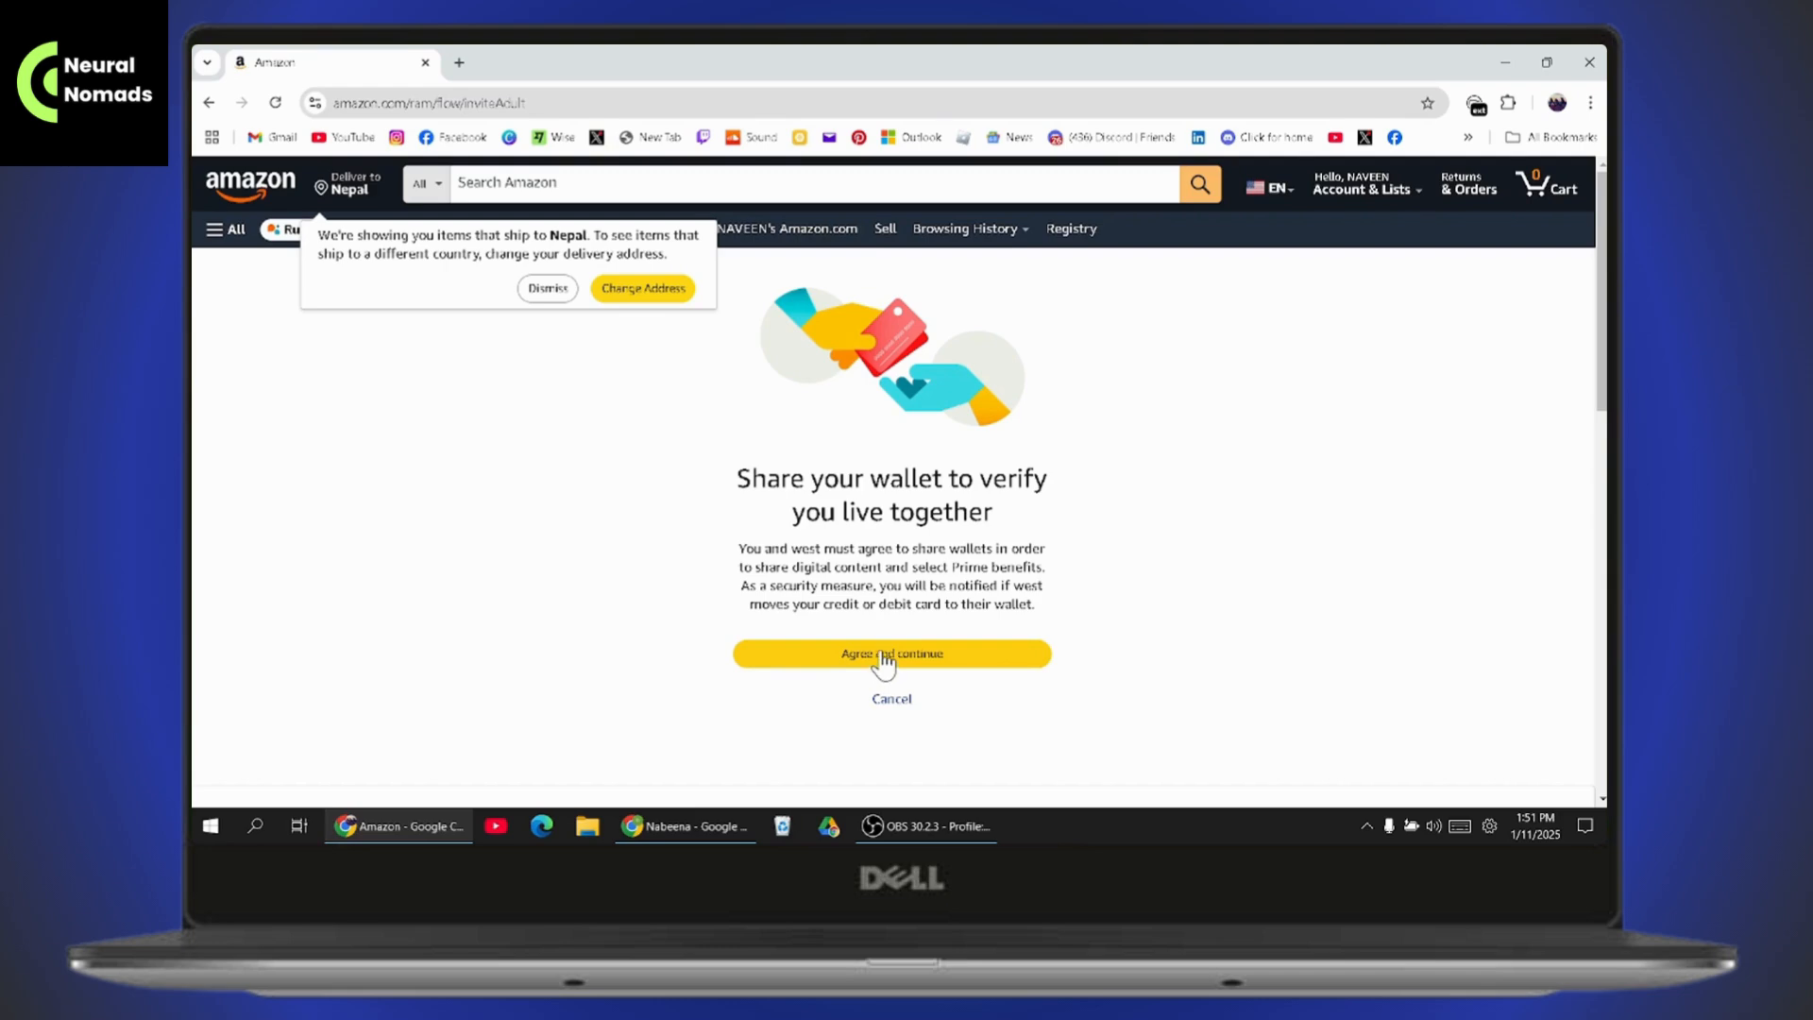
Agree to wallet sharing and keep Apps/Games, Audiobooks and eBooks ticked in Family Library, then continue.
{"action": "left_click", "coordinate": [890, 653]}
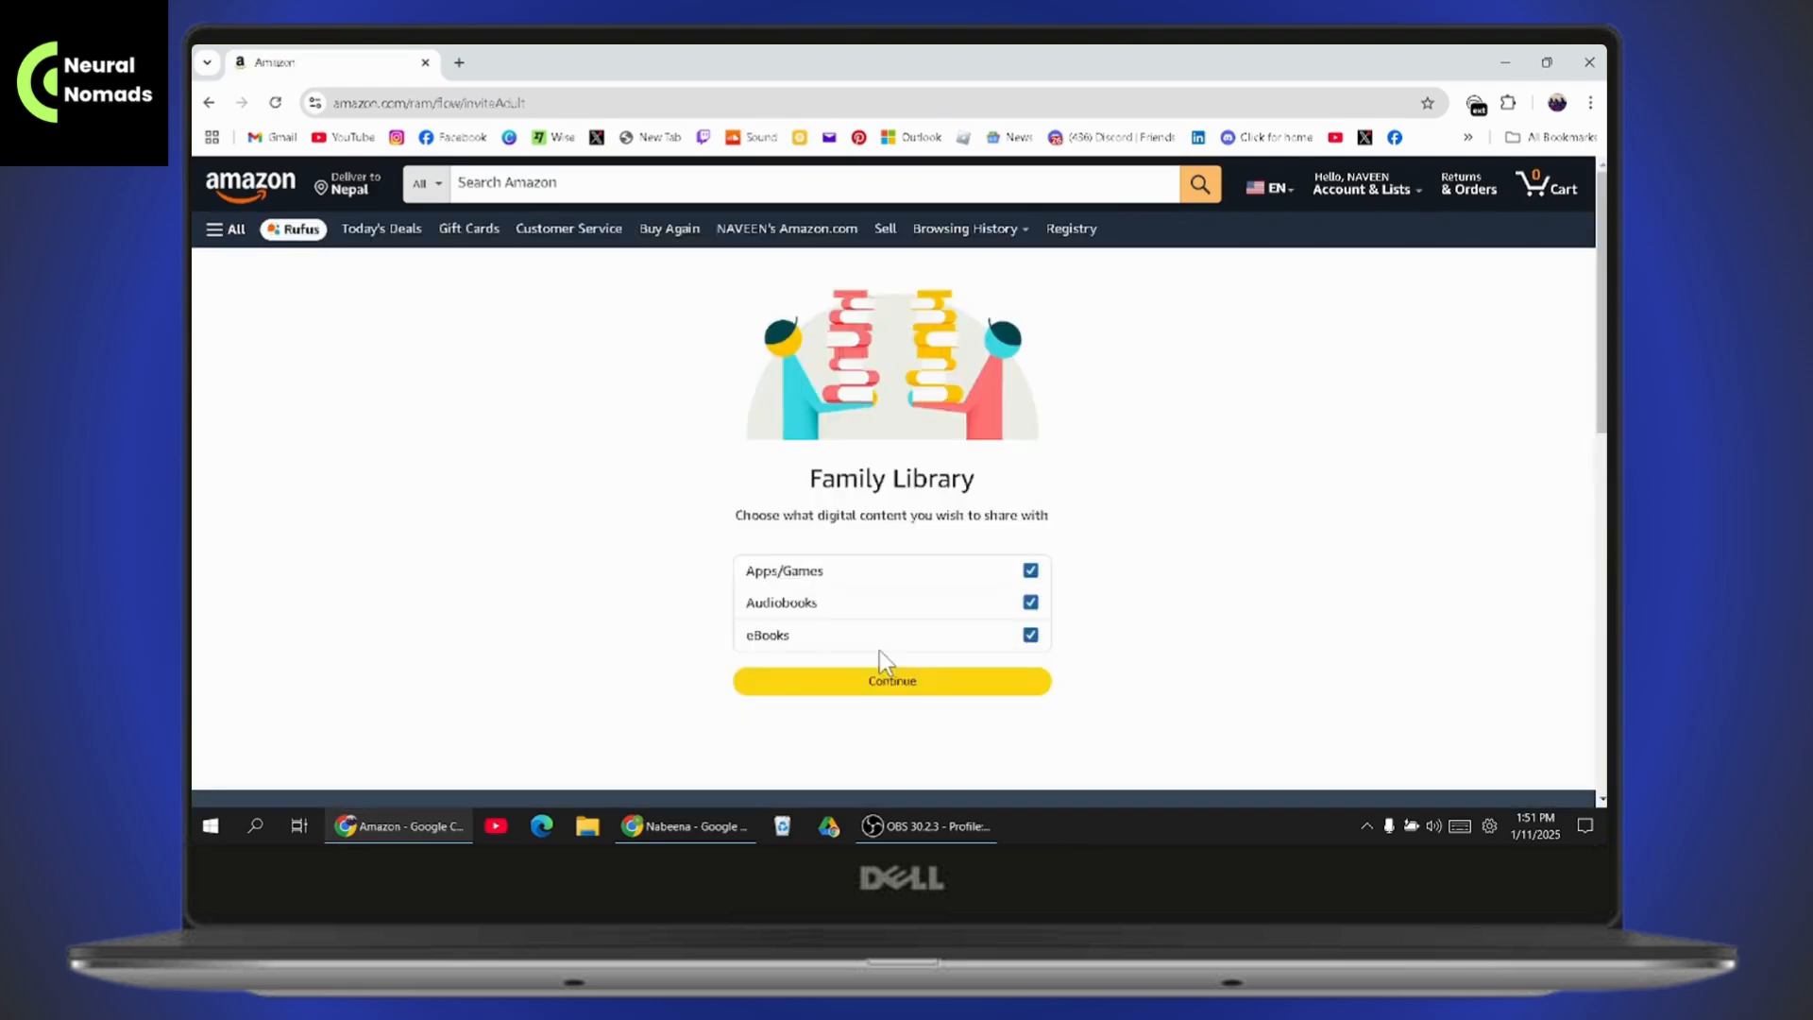
{"action": "left_click", "coordinate": [351, 183]}
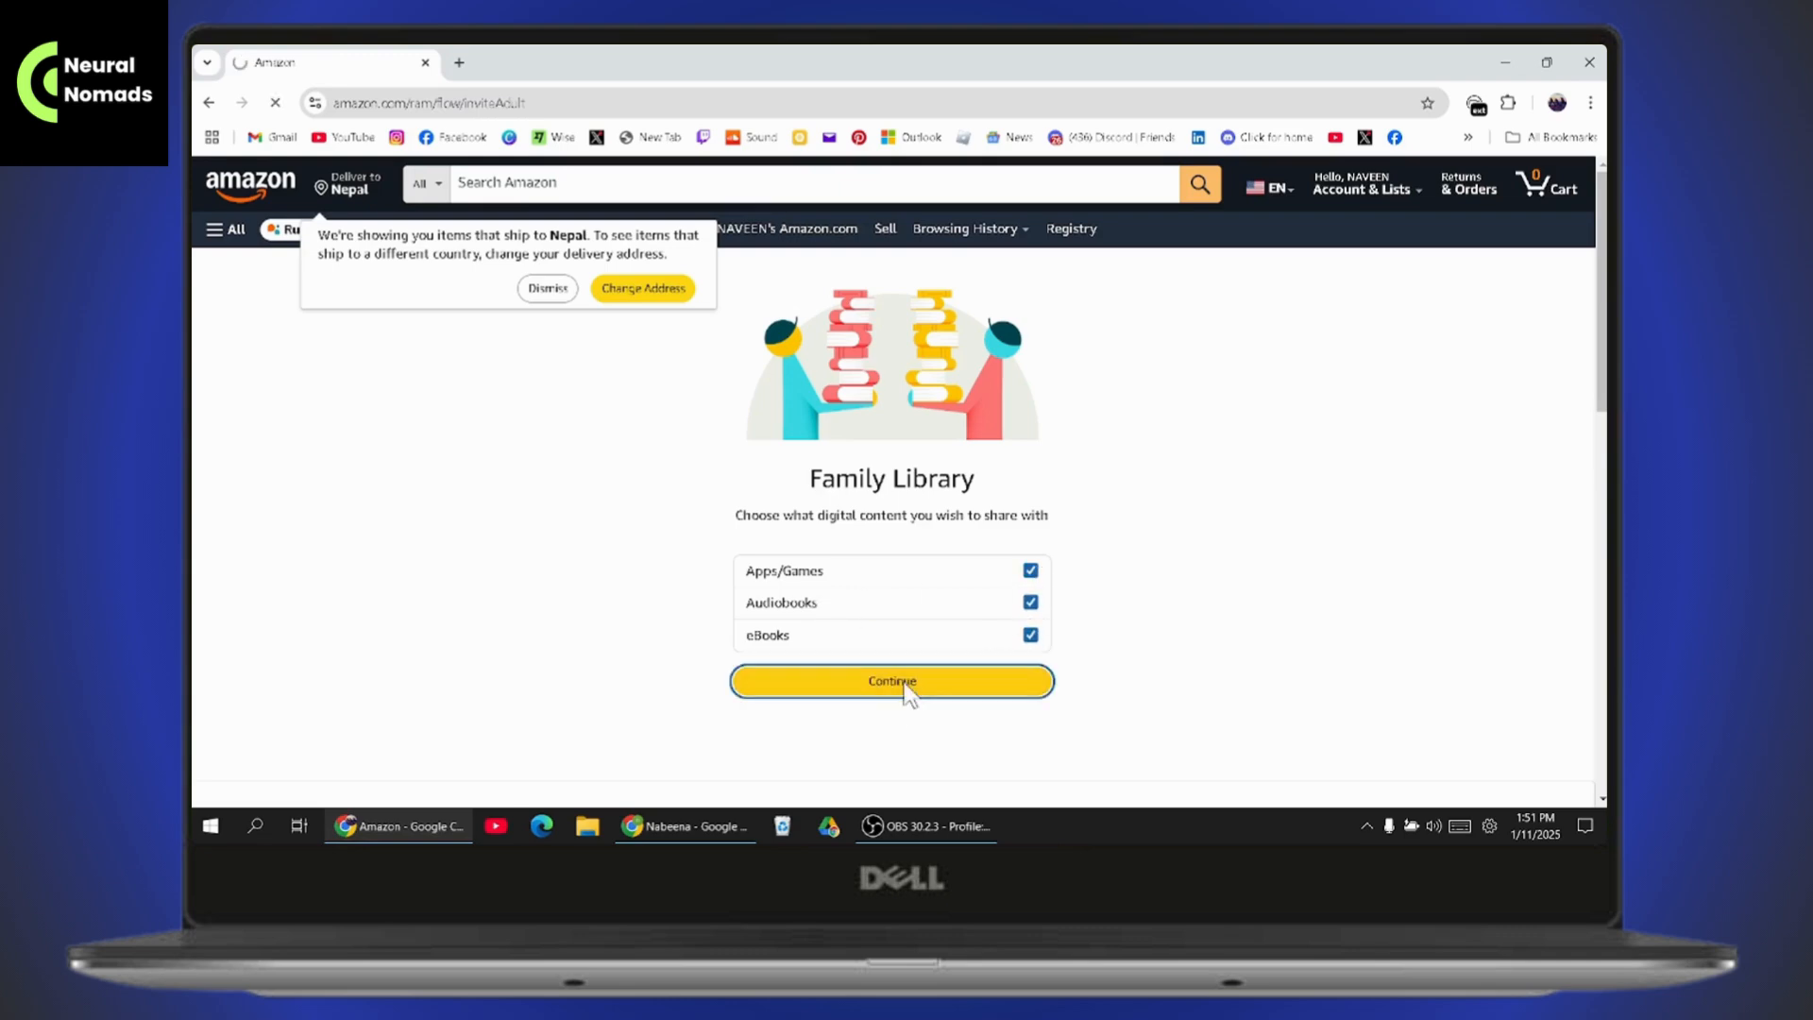
{"action": "left_click", "coordinate": [890, 682]}
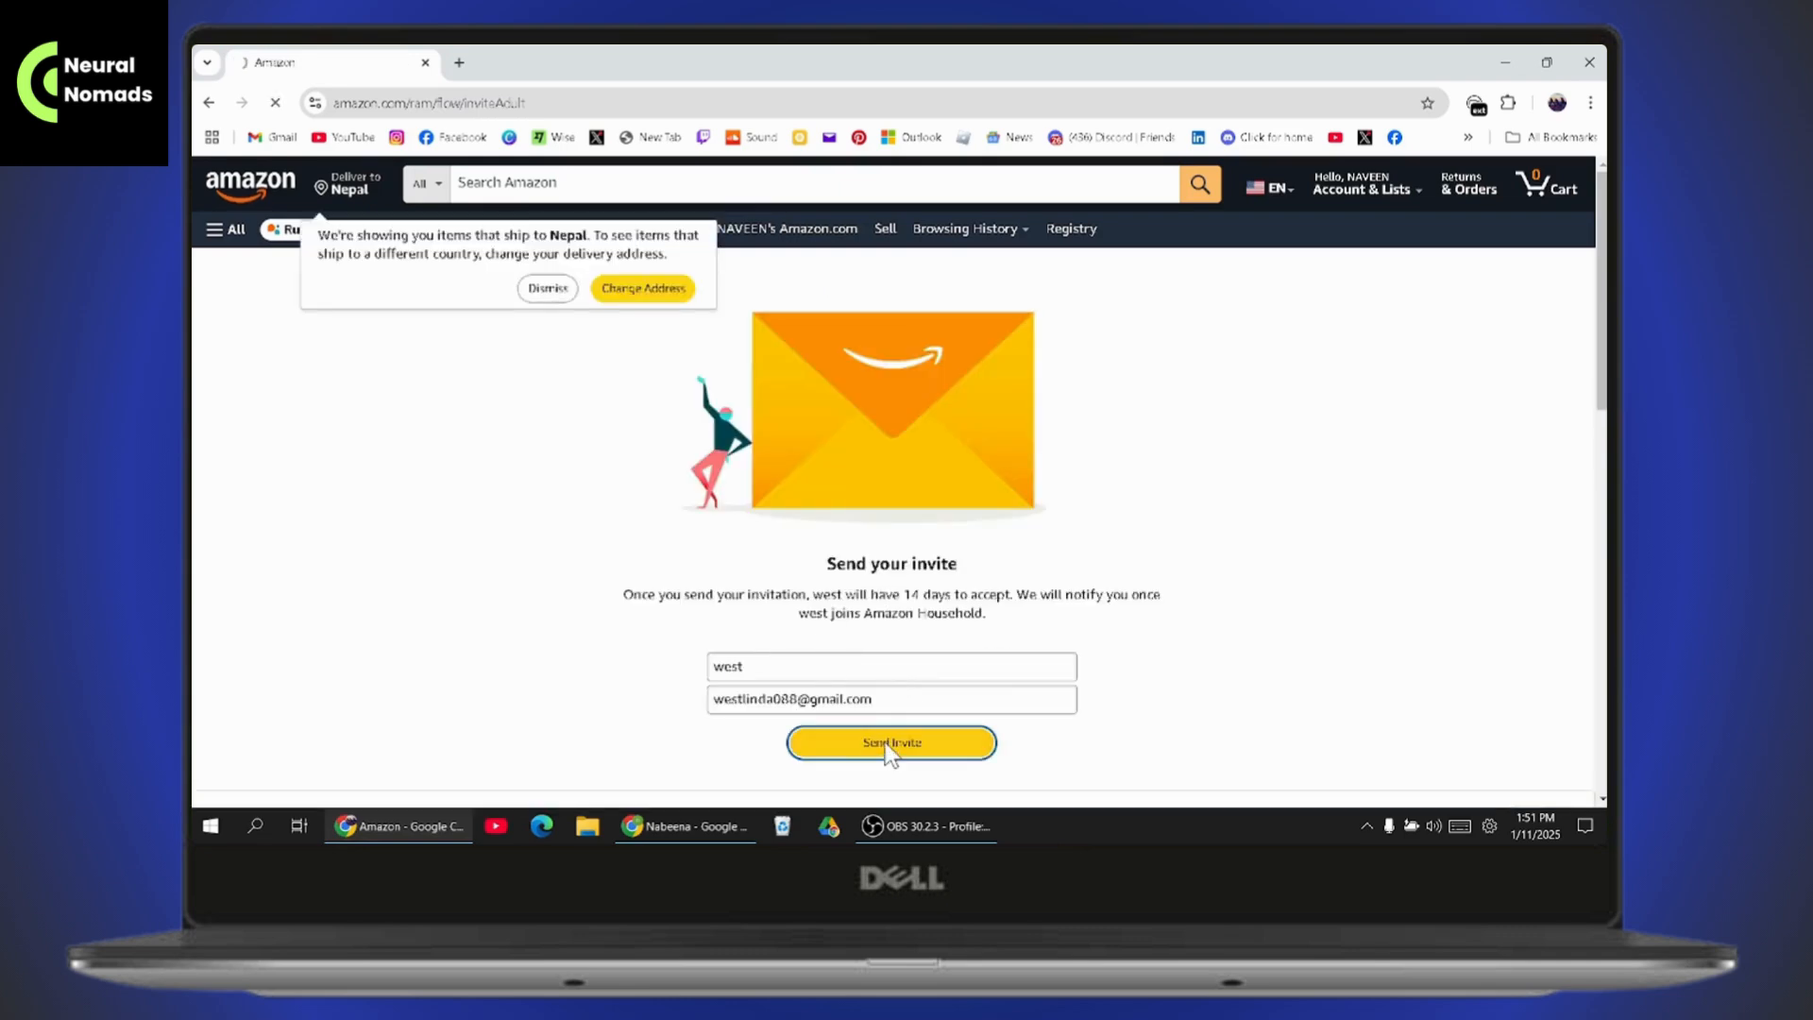
Send the invitation and check it shows as pending under Adults.
{"action": "left_click", "coordinate": [890, 743]}
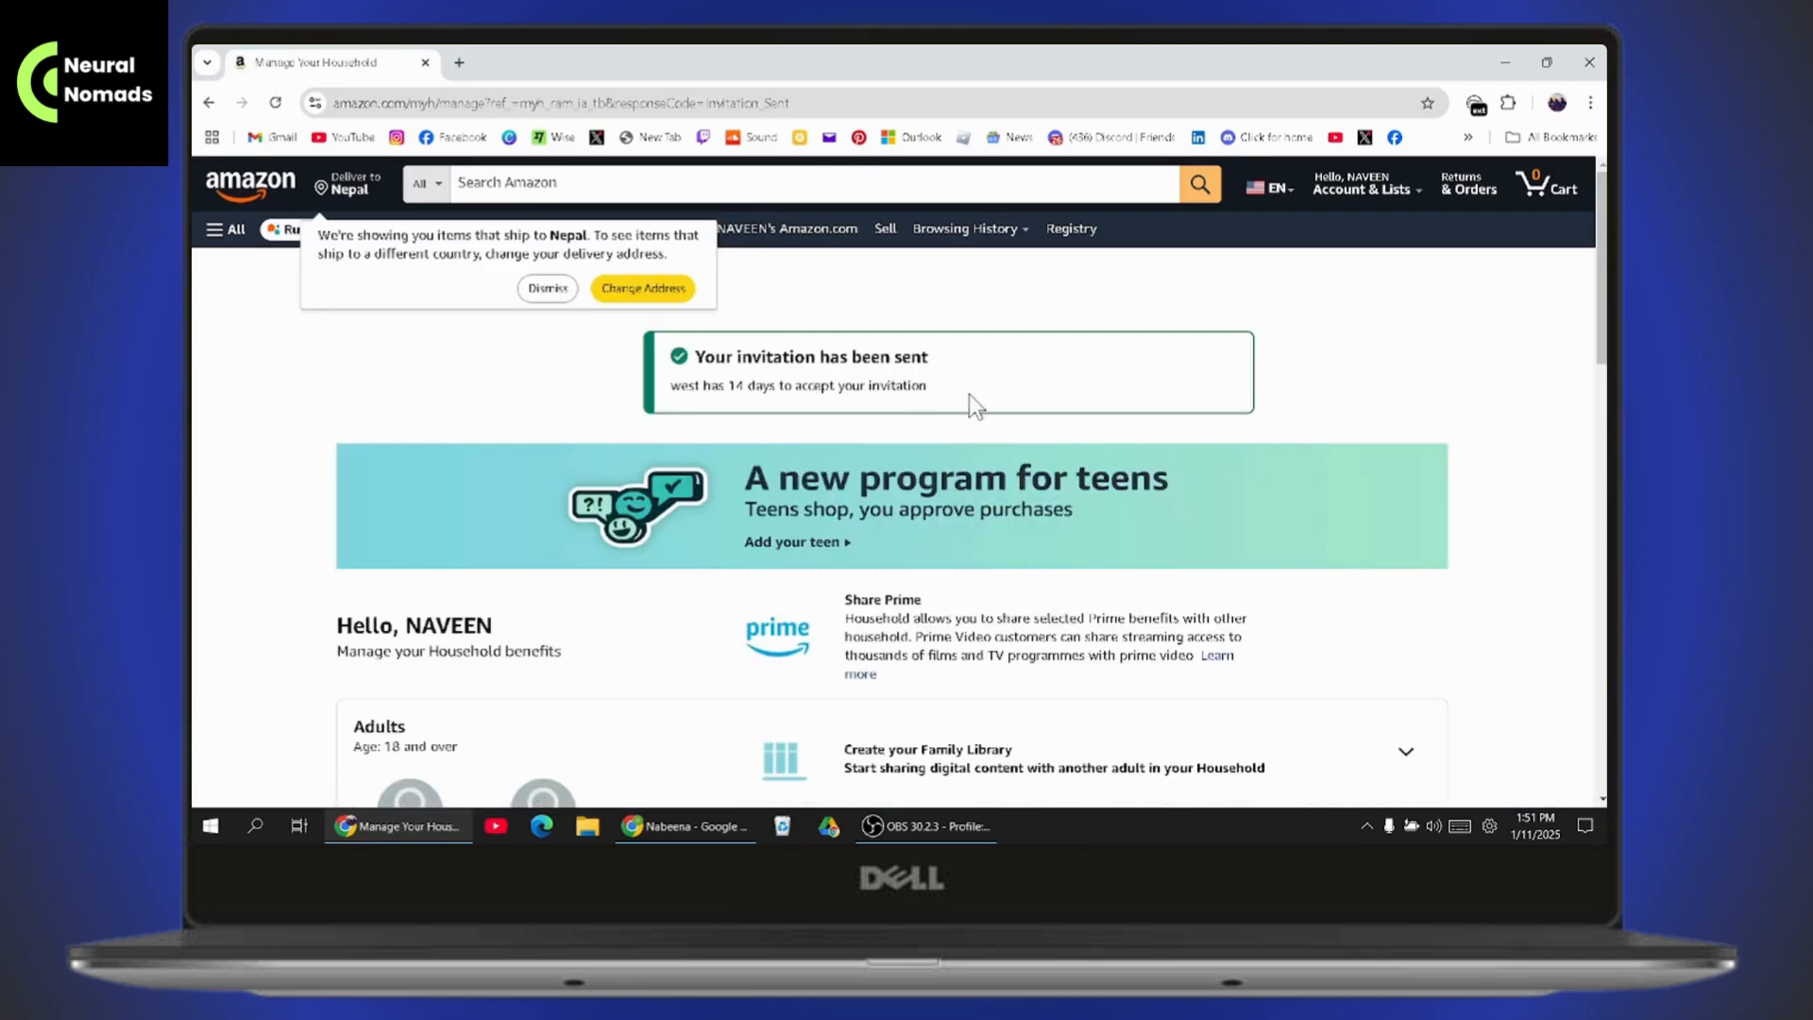
{"action": "scroll", "scroll_direction": "down", "scroll_amount": 3}
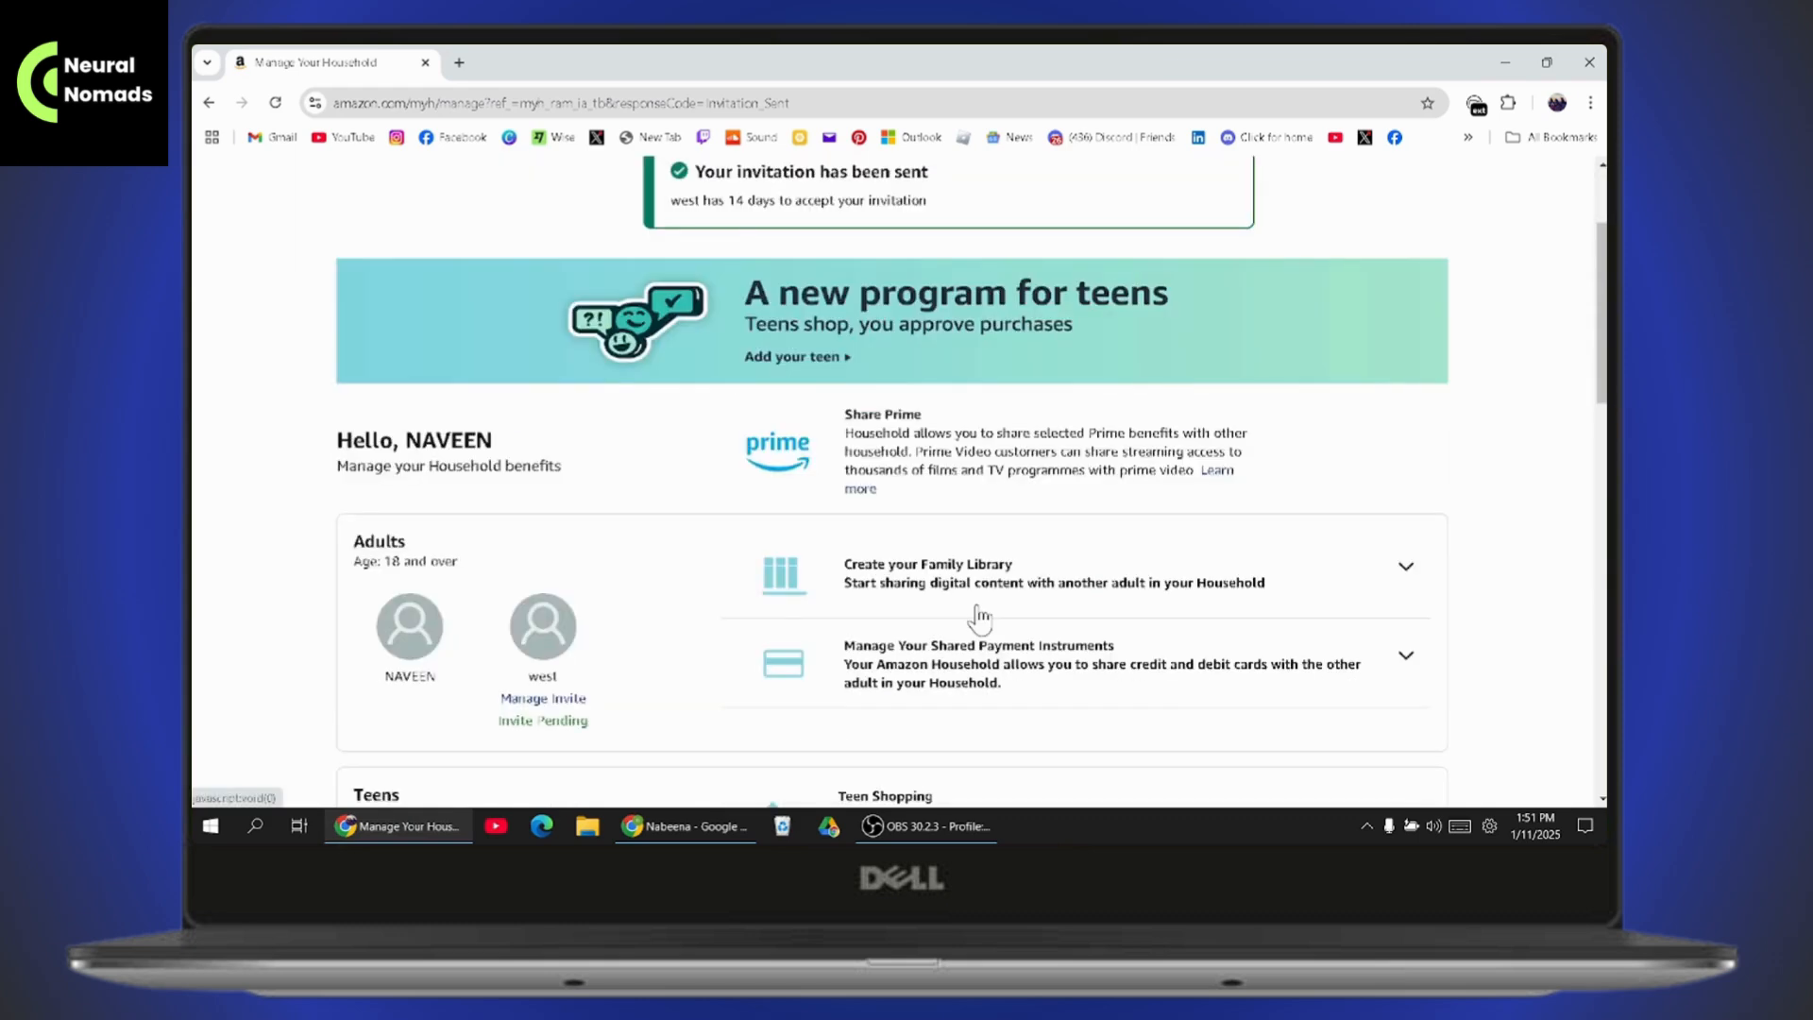
{"action": "mouse_move", "coordinate": [977, 616]}
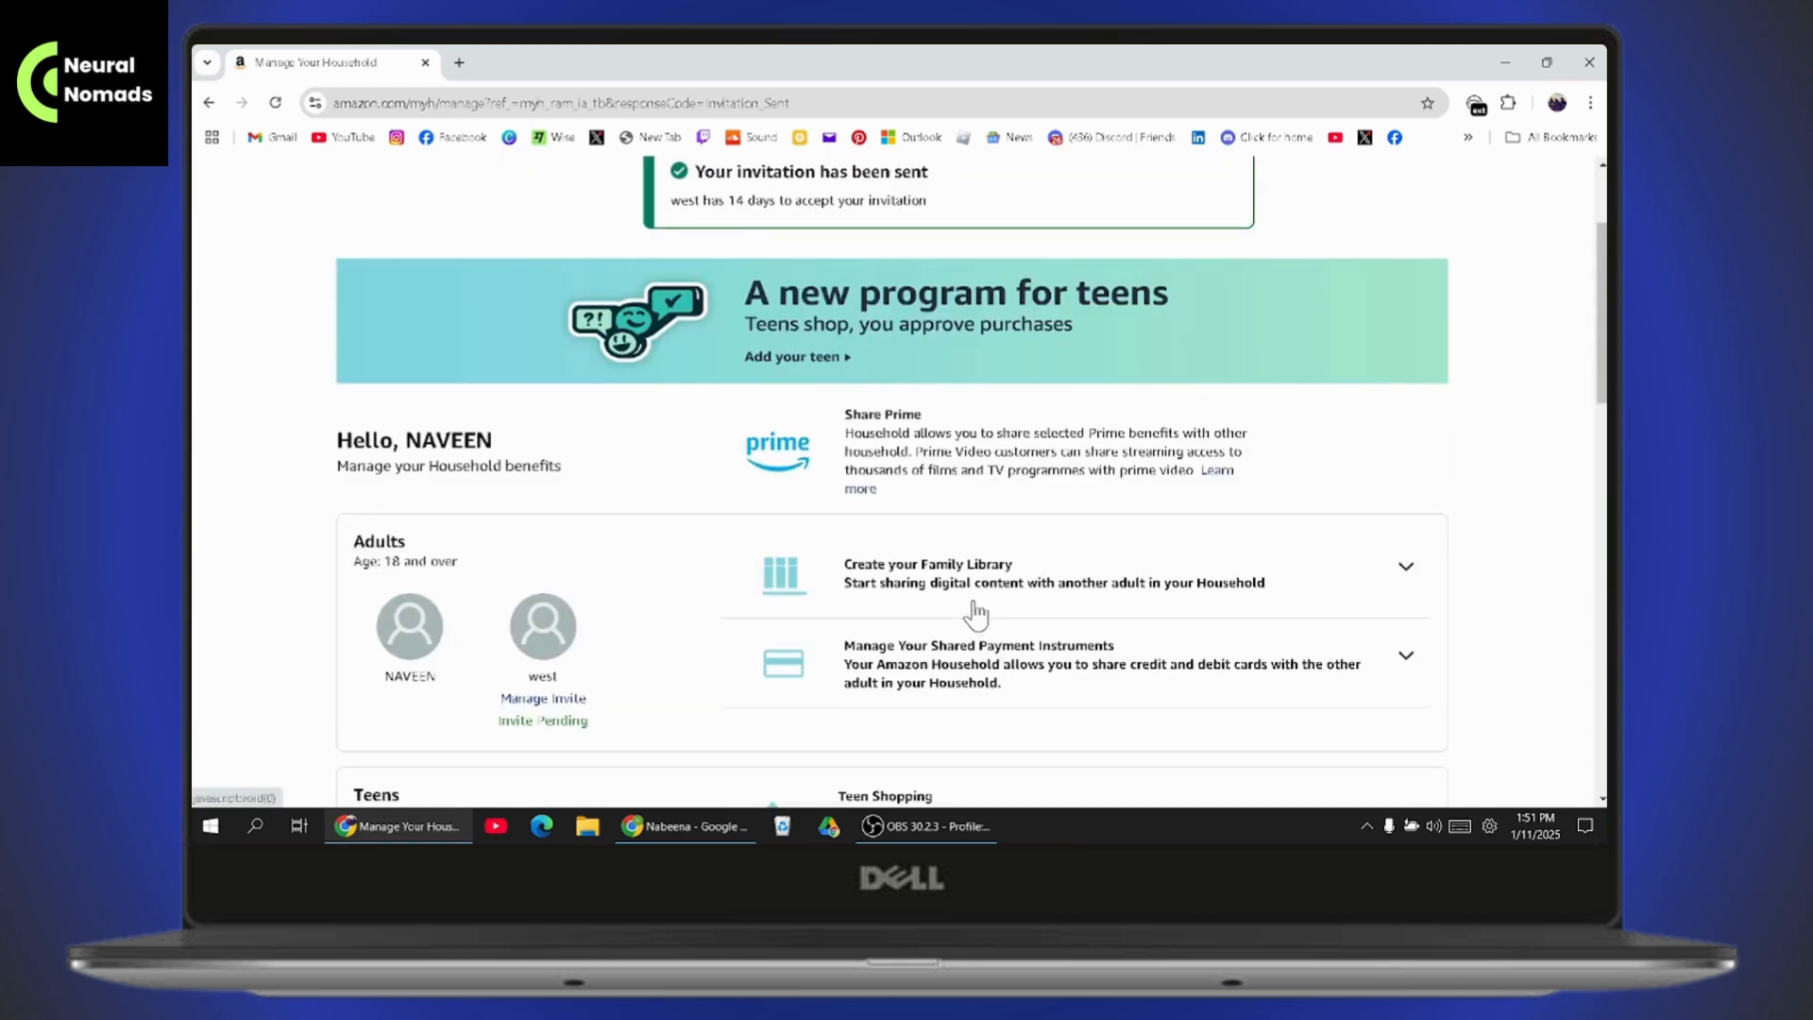
{"action": "mouse_move", "coordinate": [882, 673]}
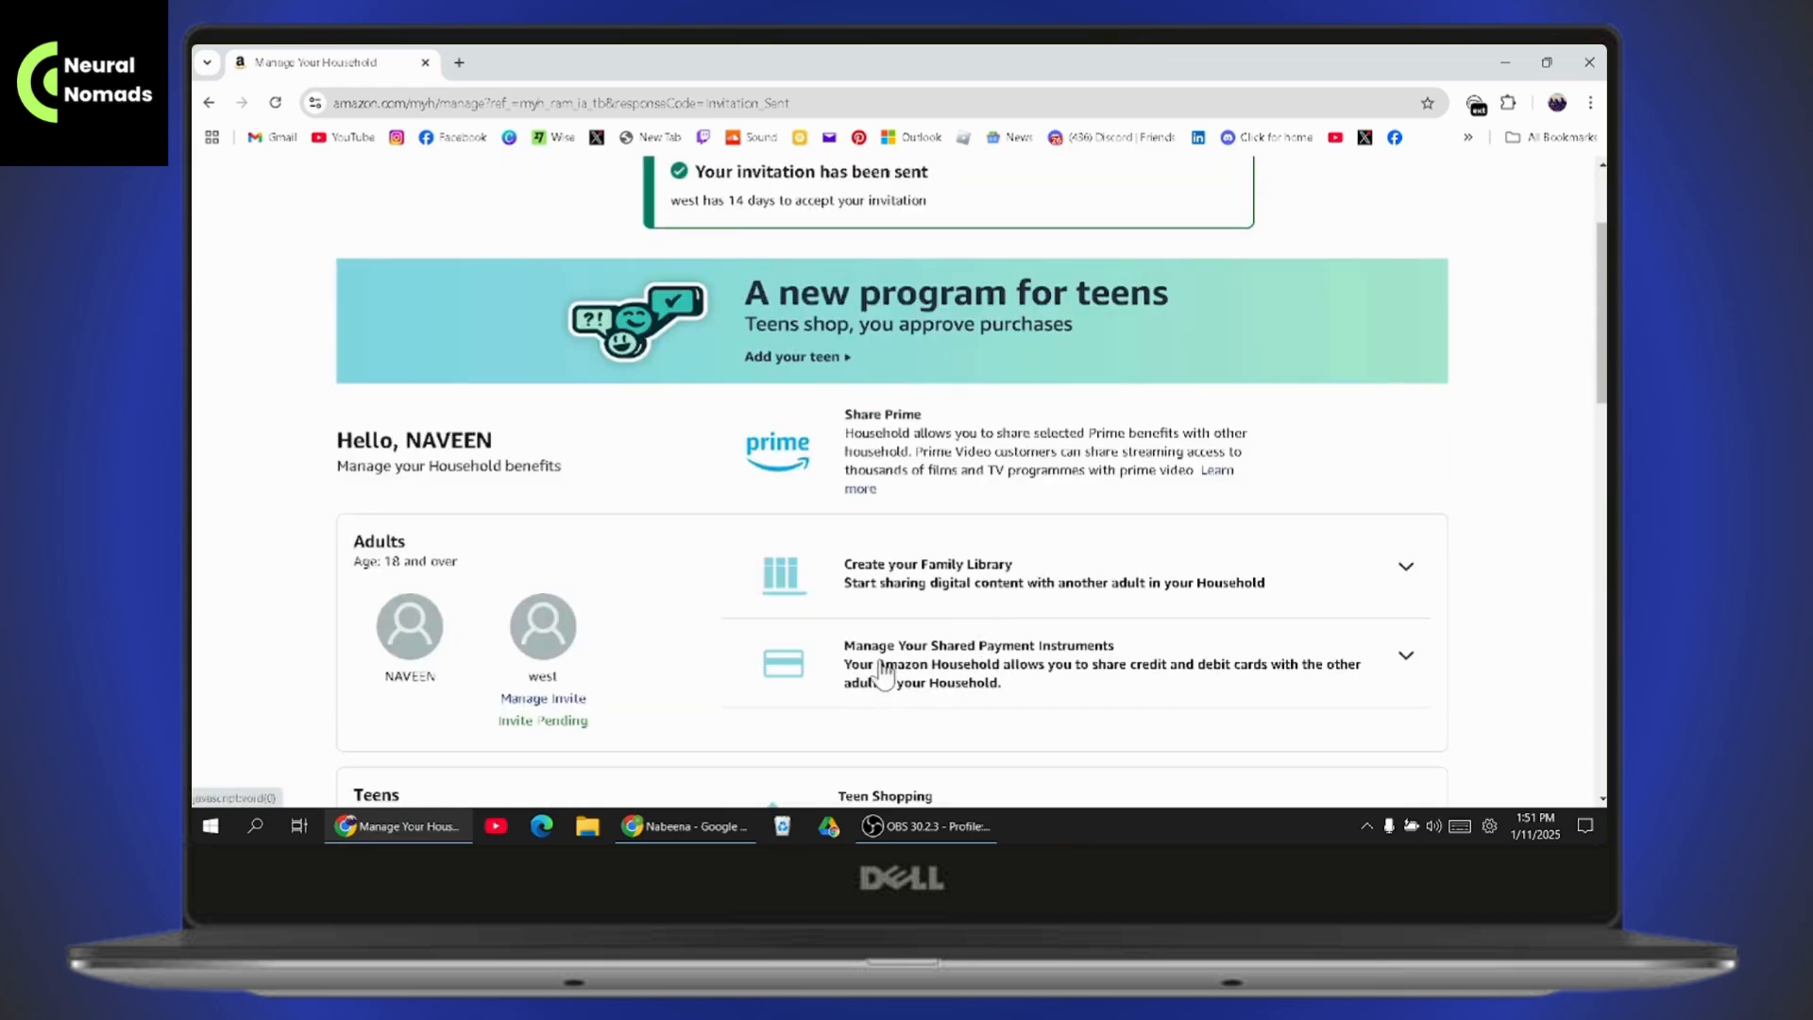
Leave a blank new tab open and close the Manage Your Household tab.
{"action": "left_click", "coordinate": [459, 63]}
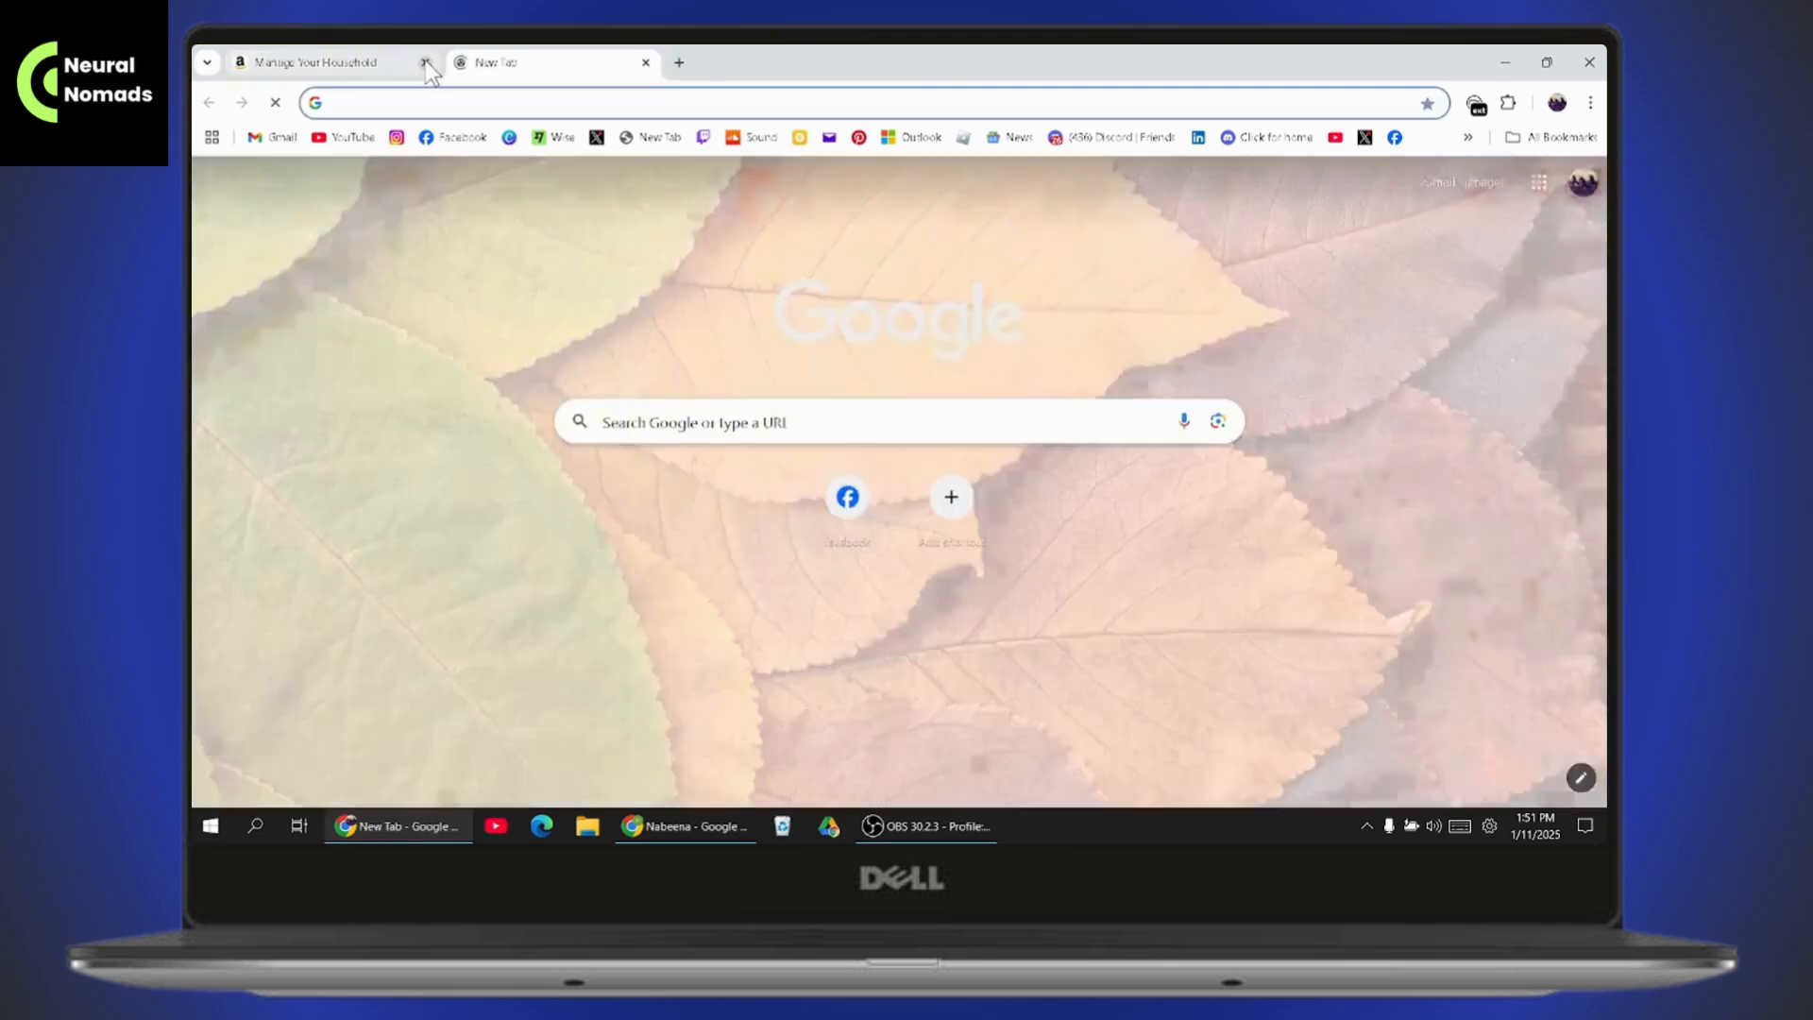
{"action": "left_click", "coordinate": [425, 63]}
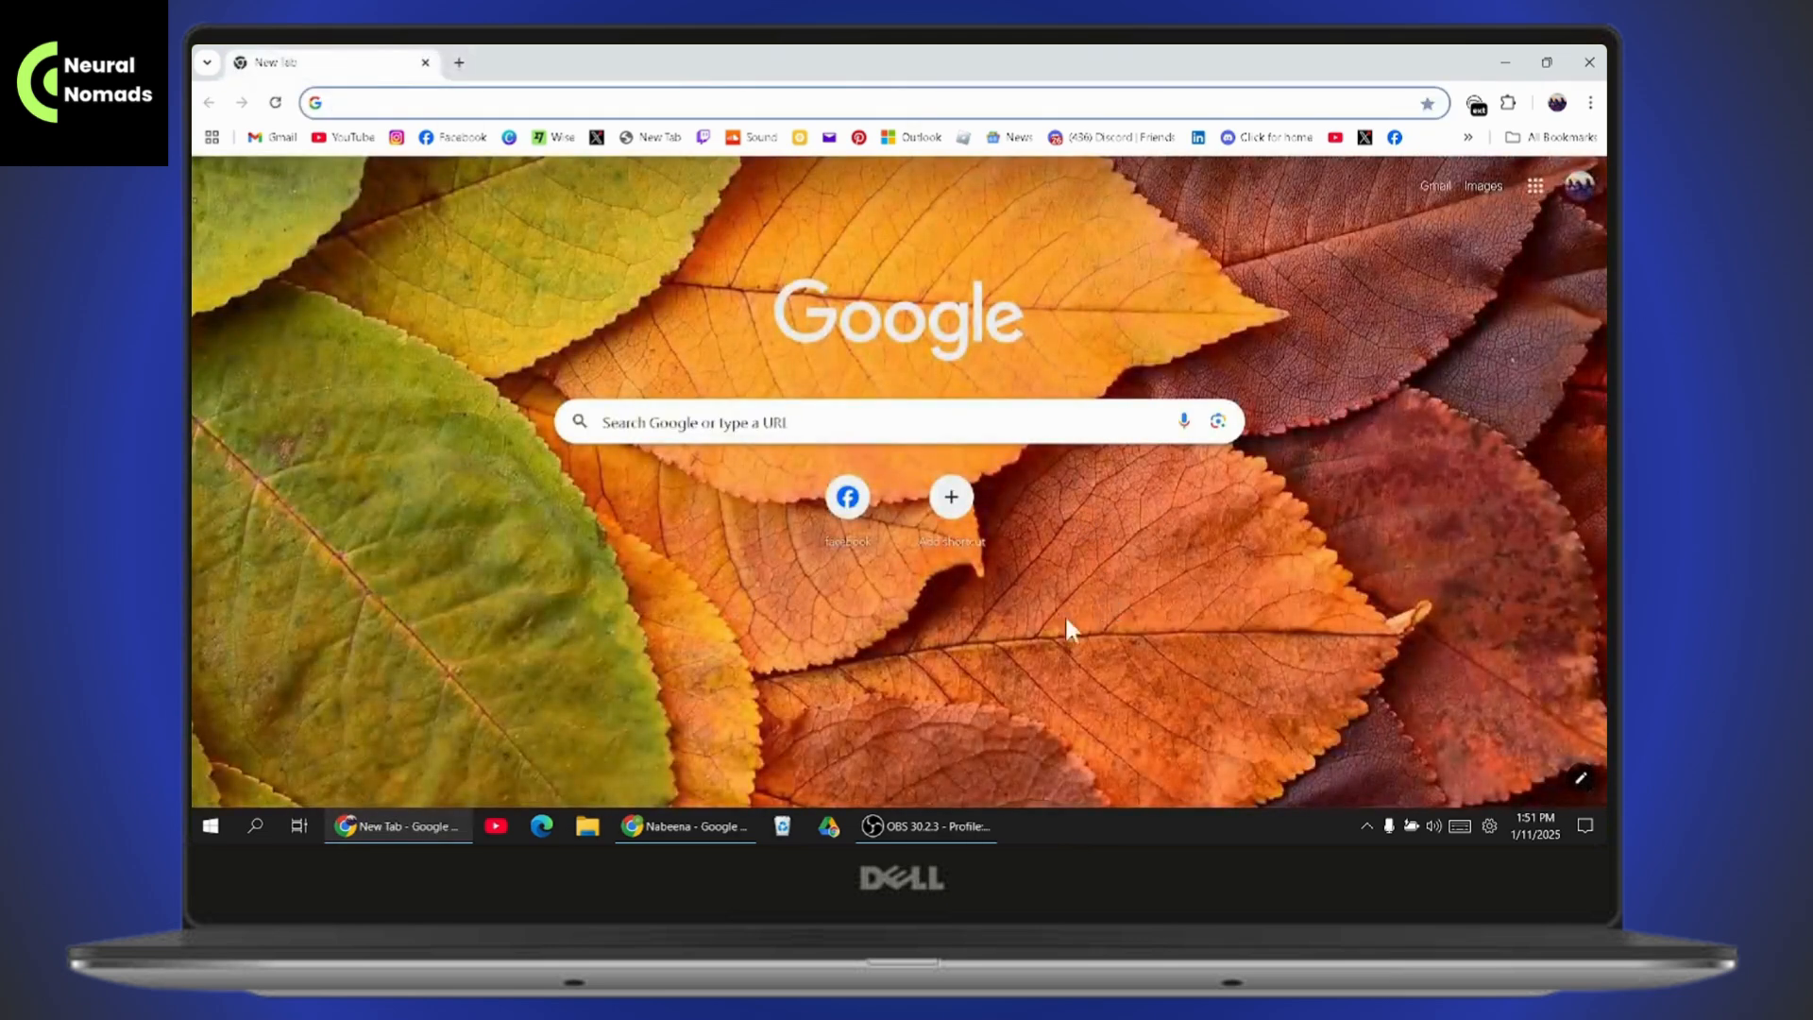